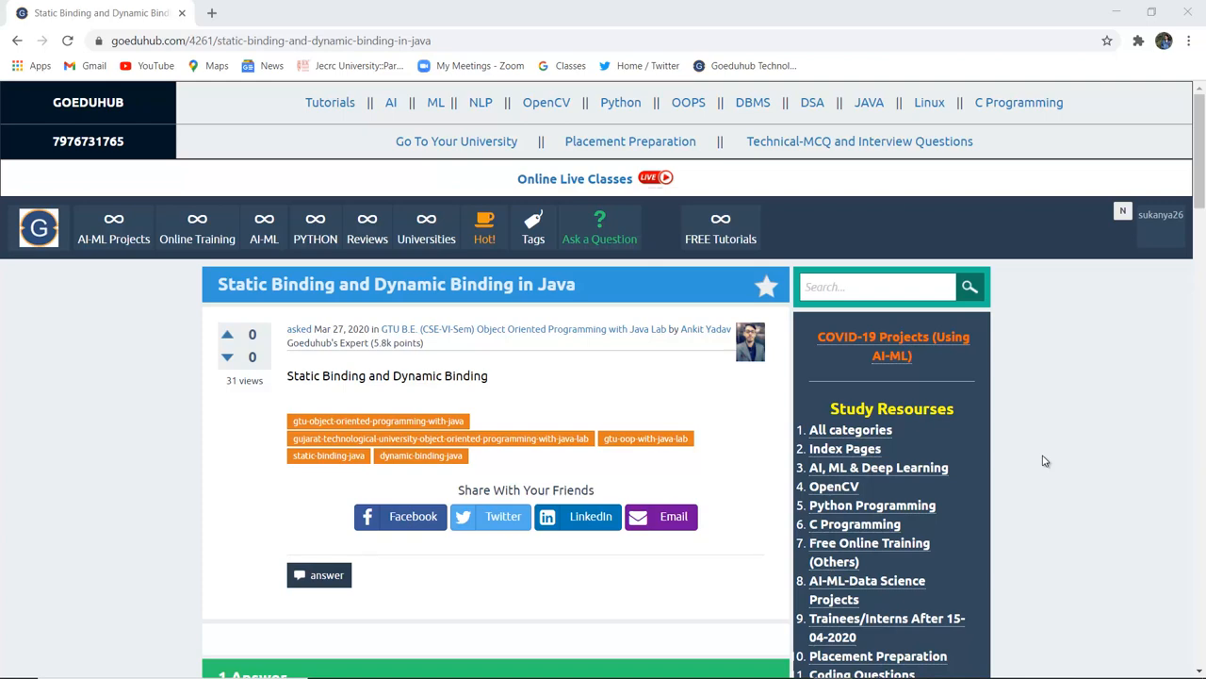
scroll(down, 3)
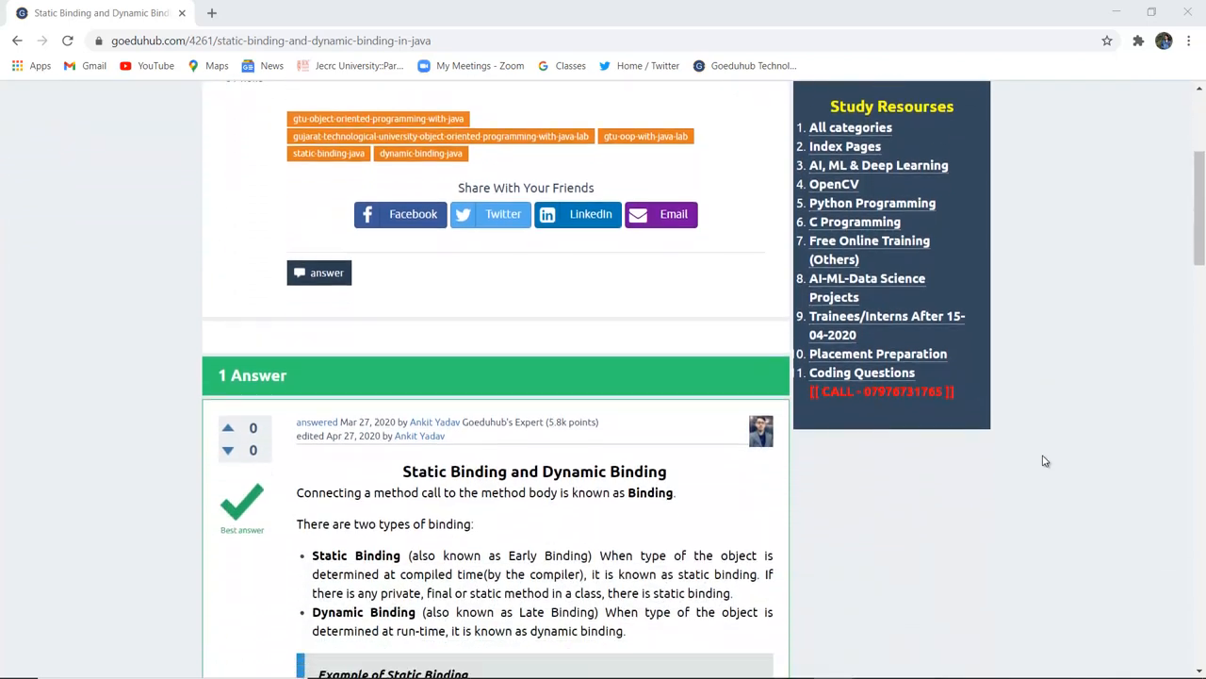
scroll(down, 3)
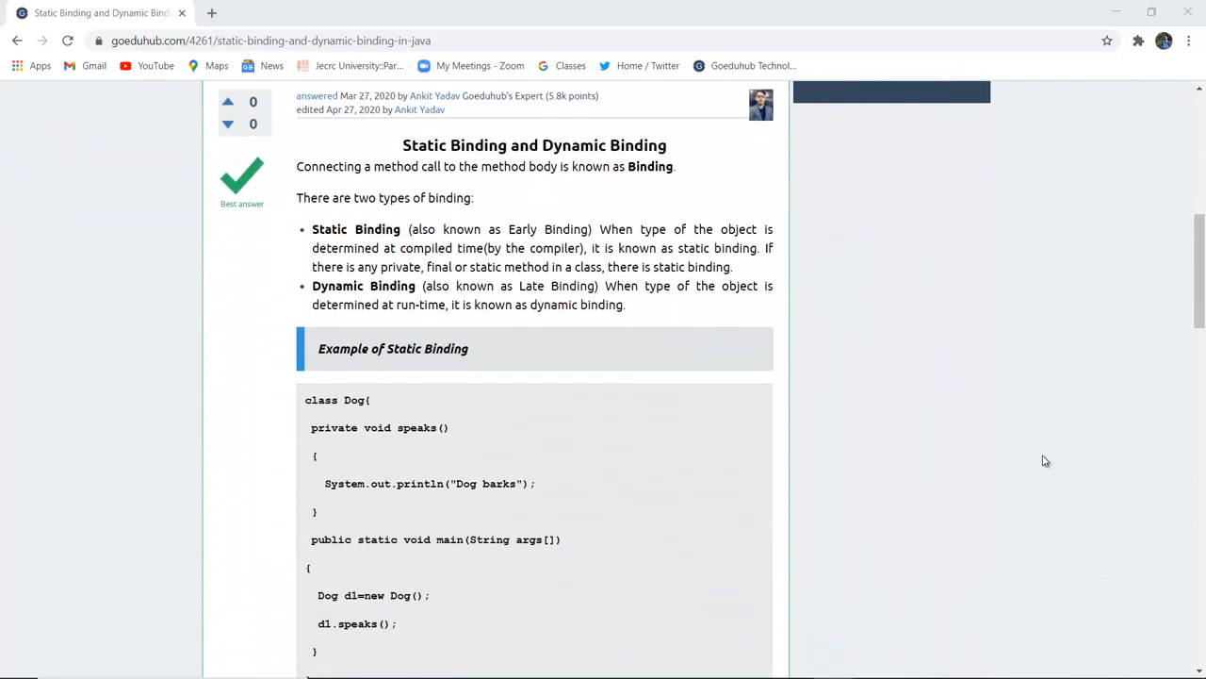
scroll(down, 3)
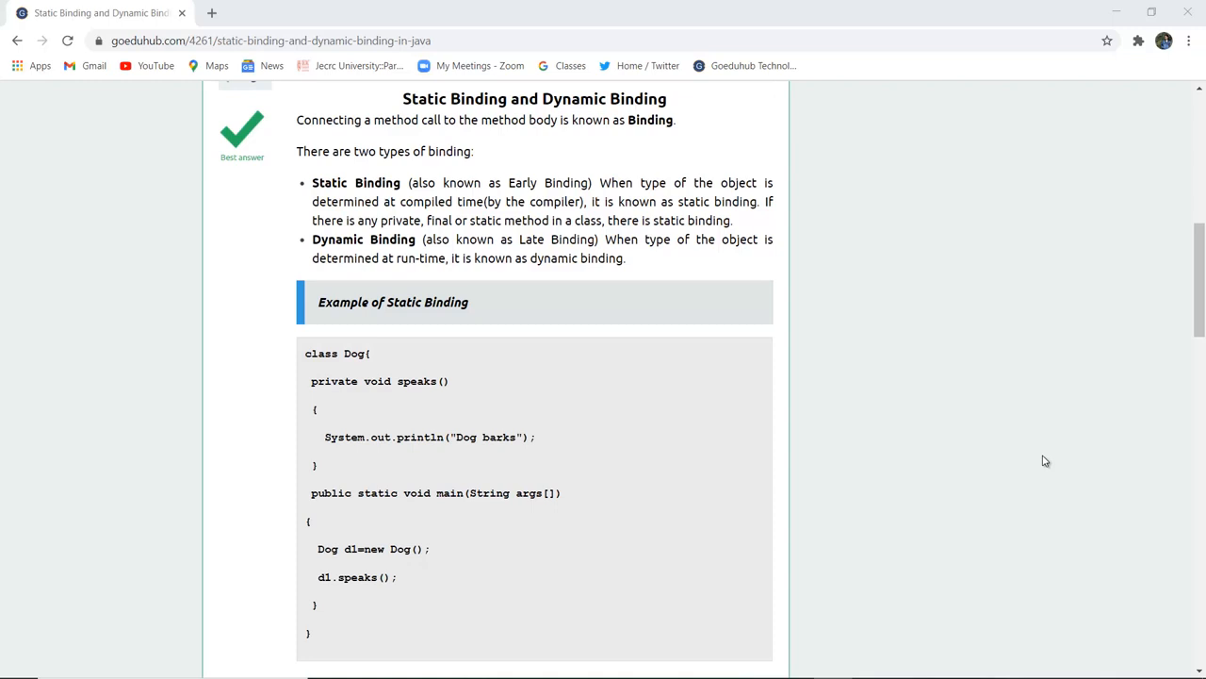
scroll(down, 3)
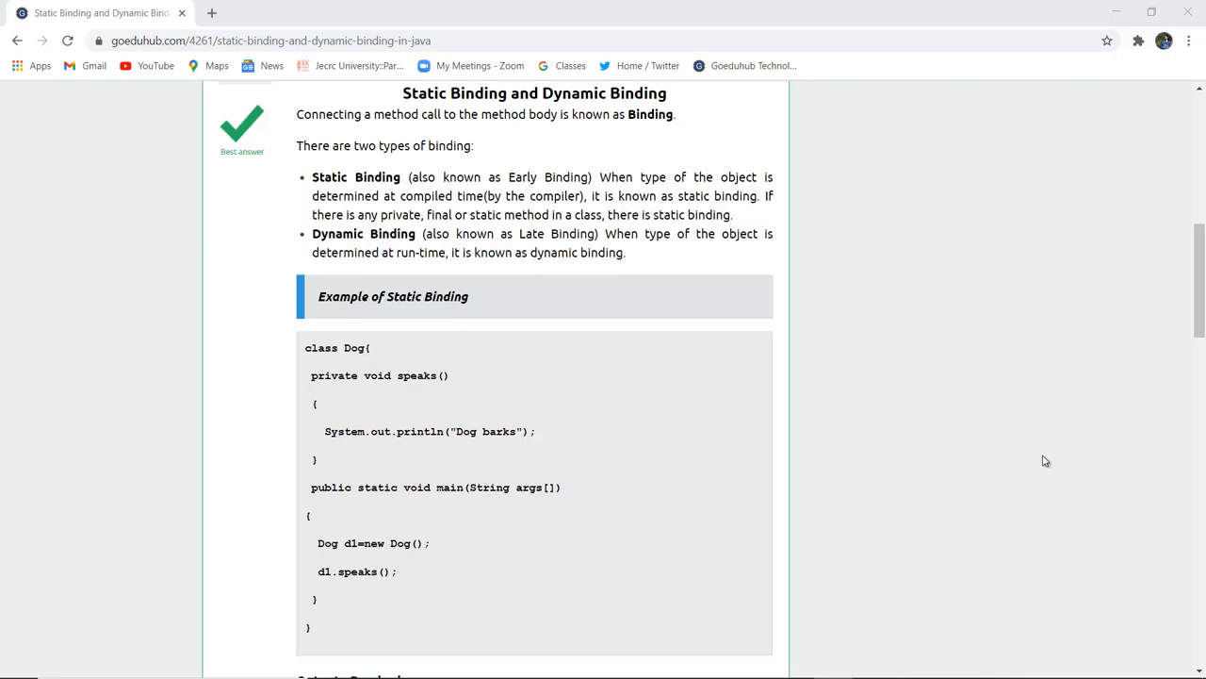
scroll(down, 3)
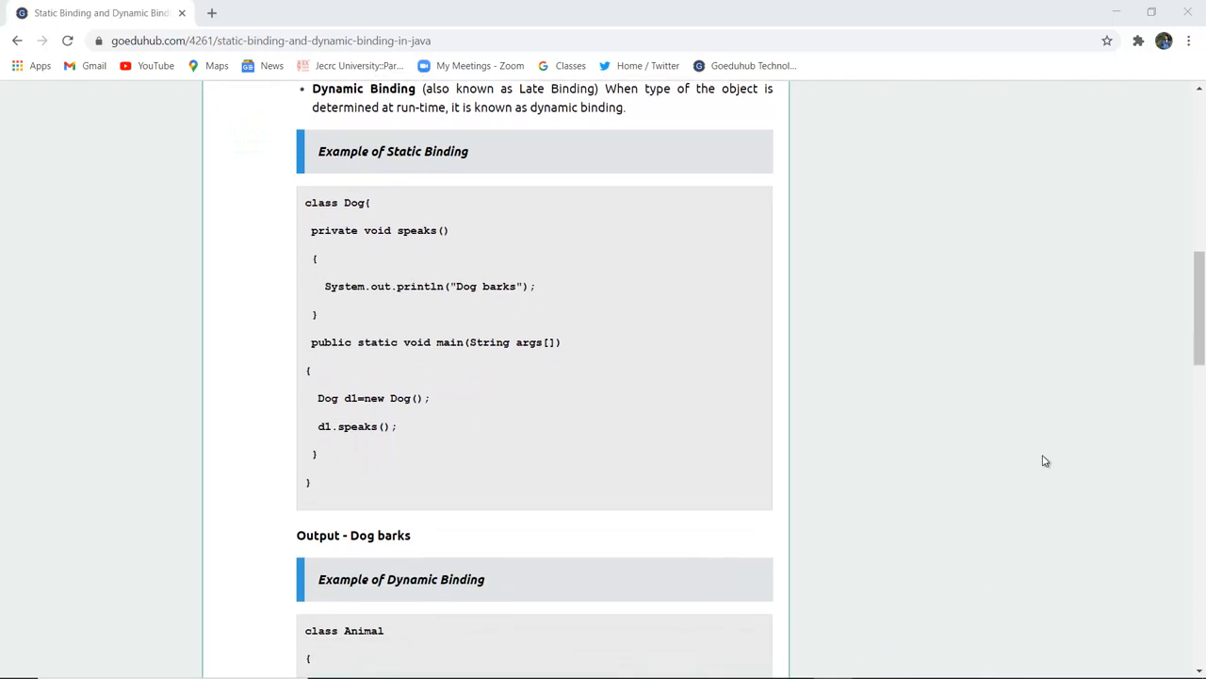
scroll(down, 3)
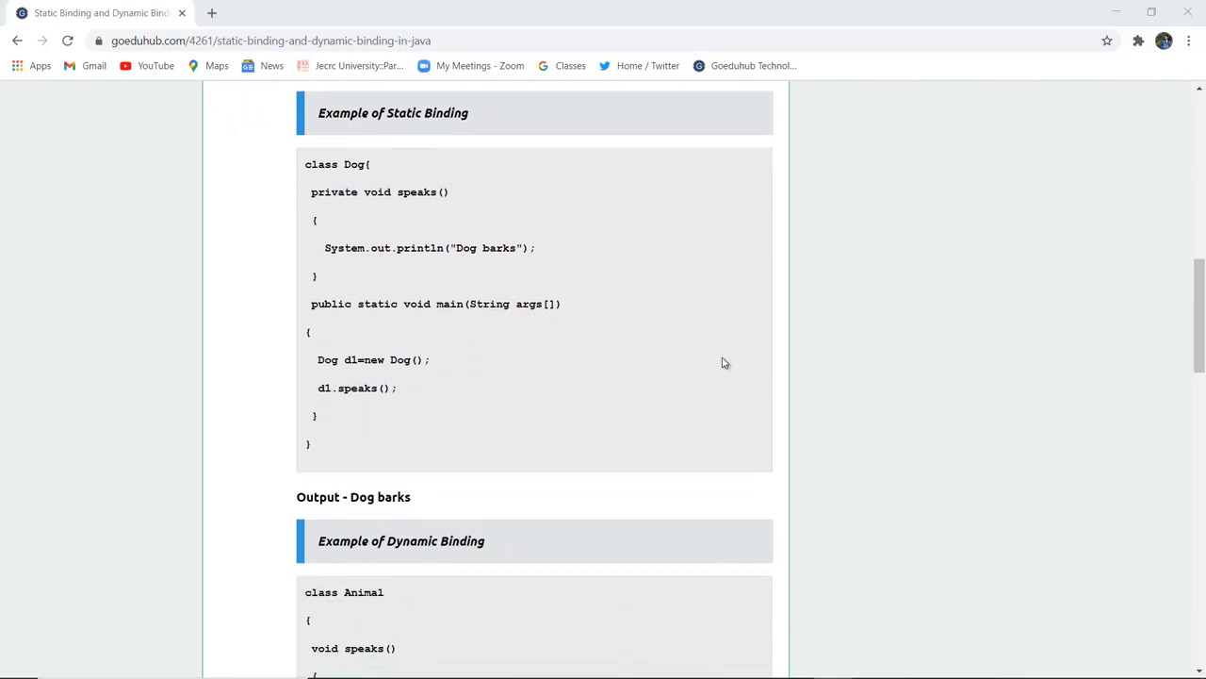
mouse_move(565, 282)
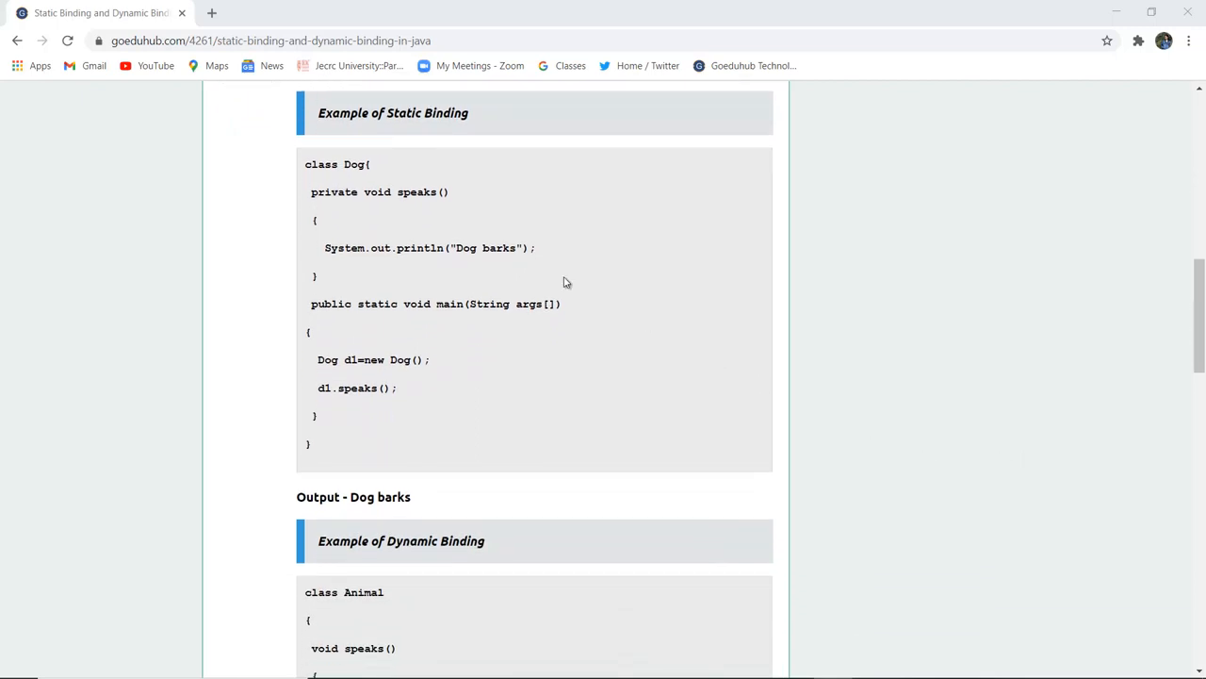
scroll(up, 3)
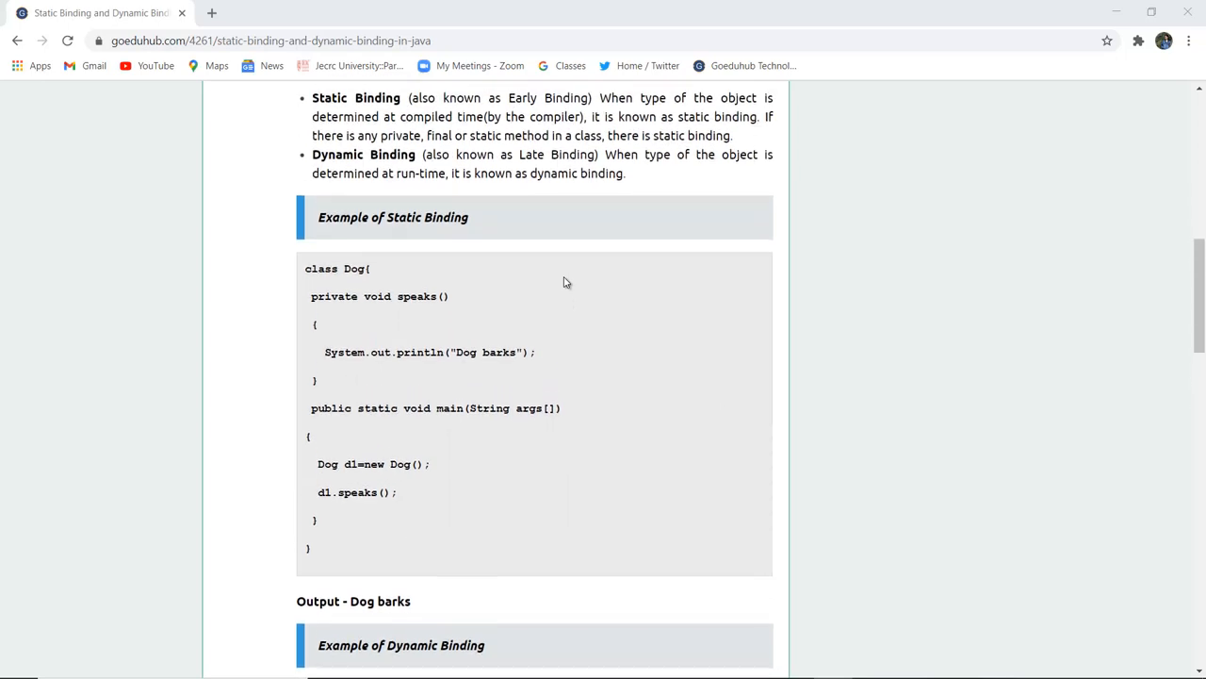
scroll(down, 3)
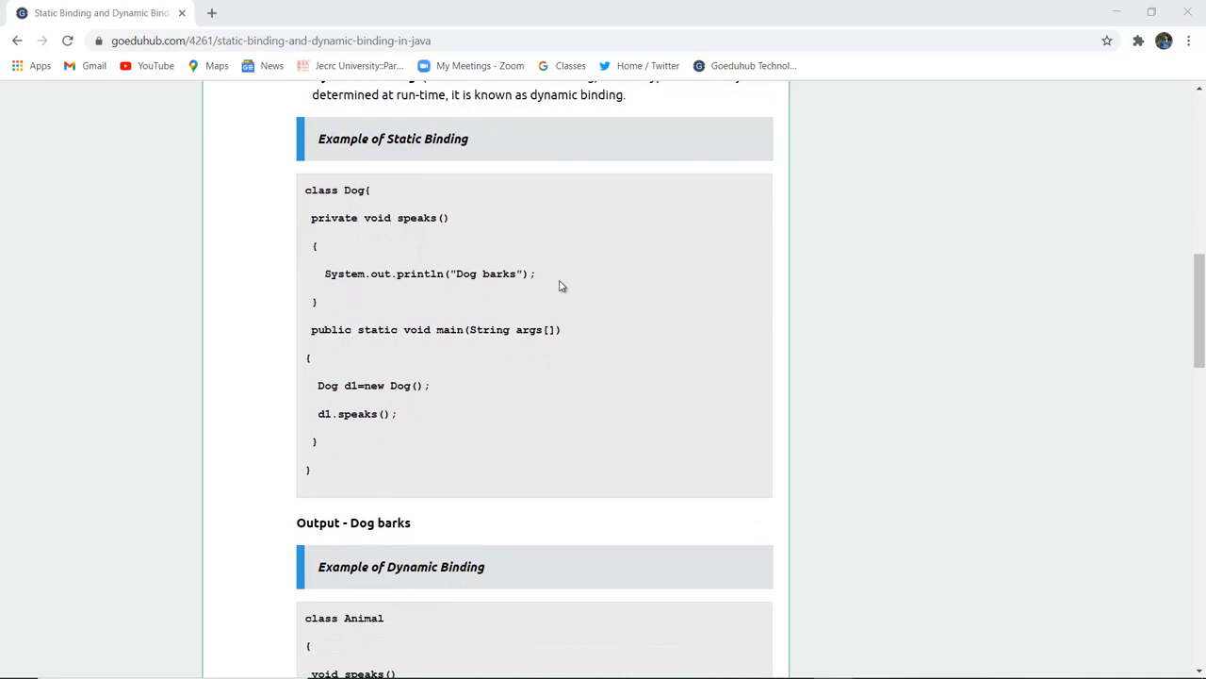
scroll(down, 3)
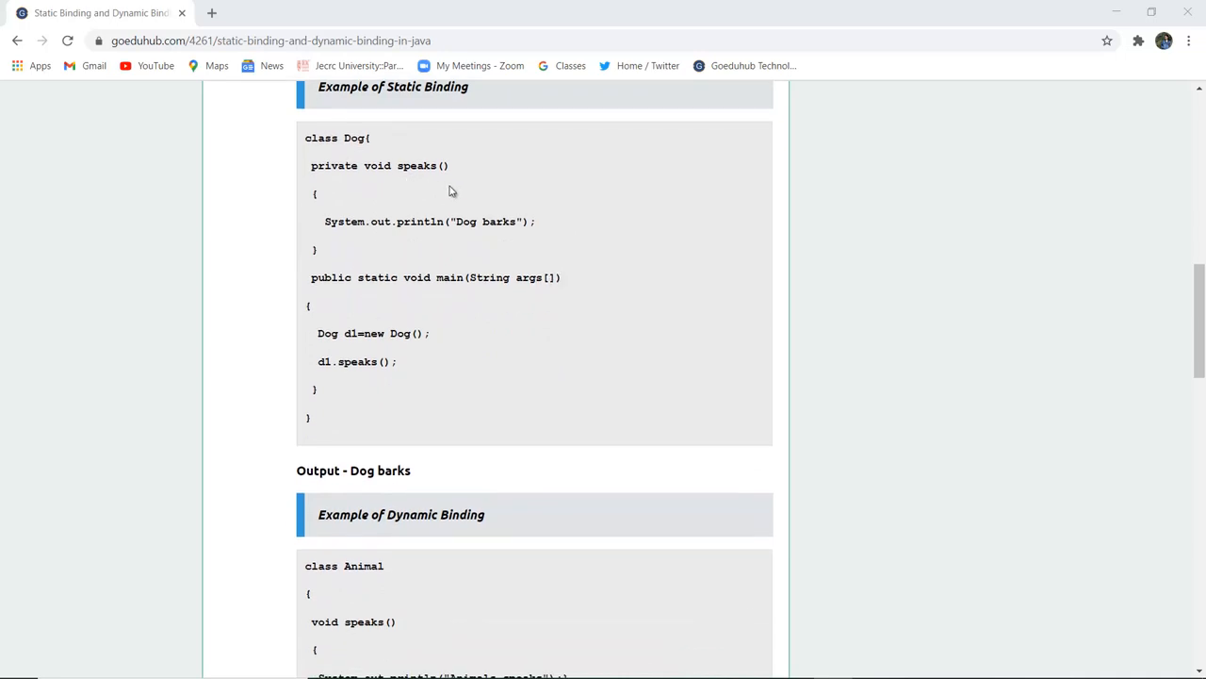
mouse_move(411, 242)
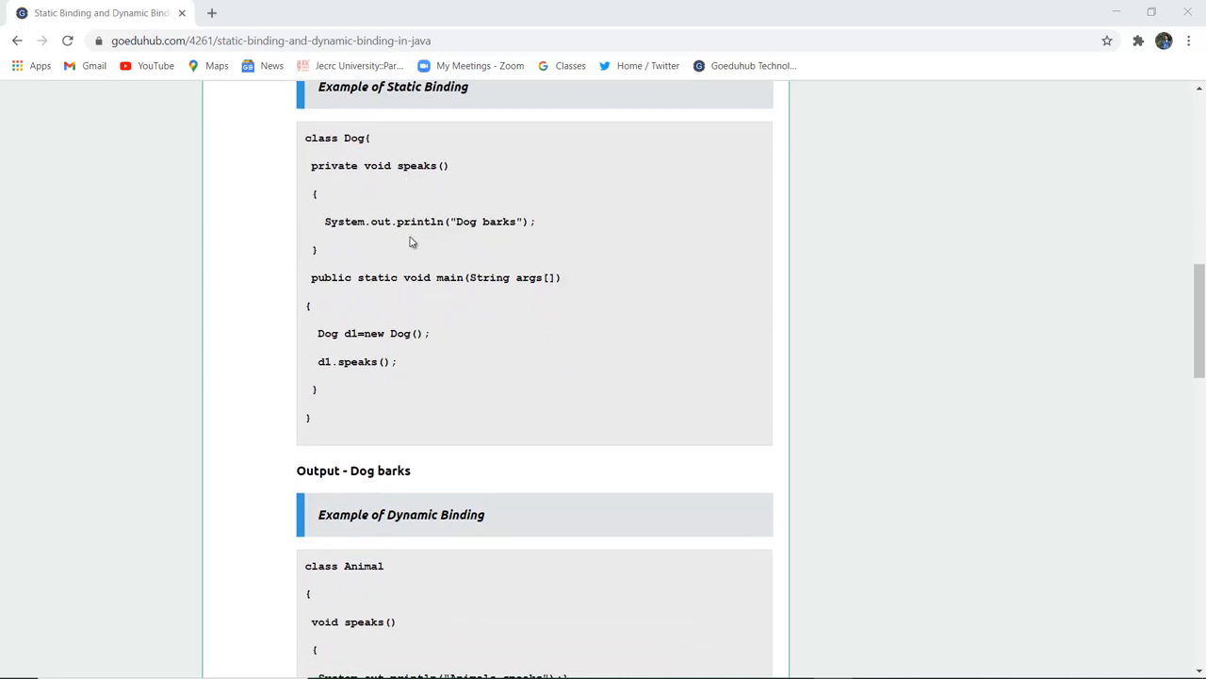
mouse_move(510, 234)
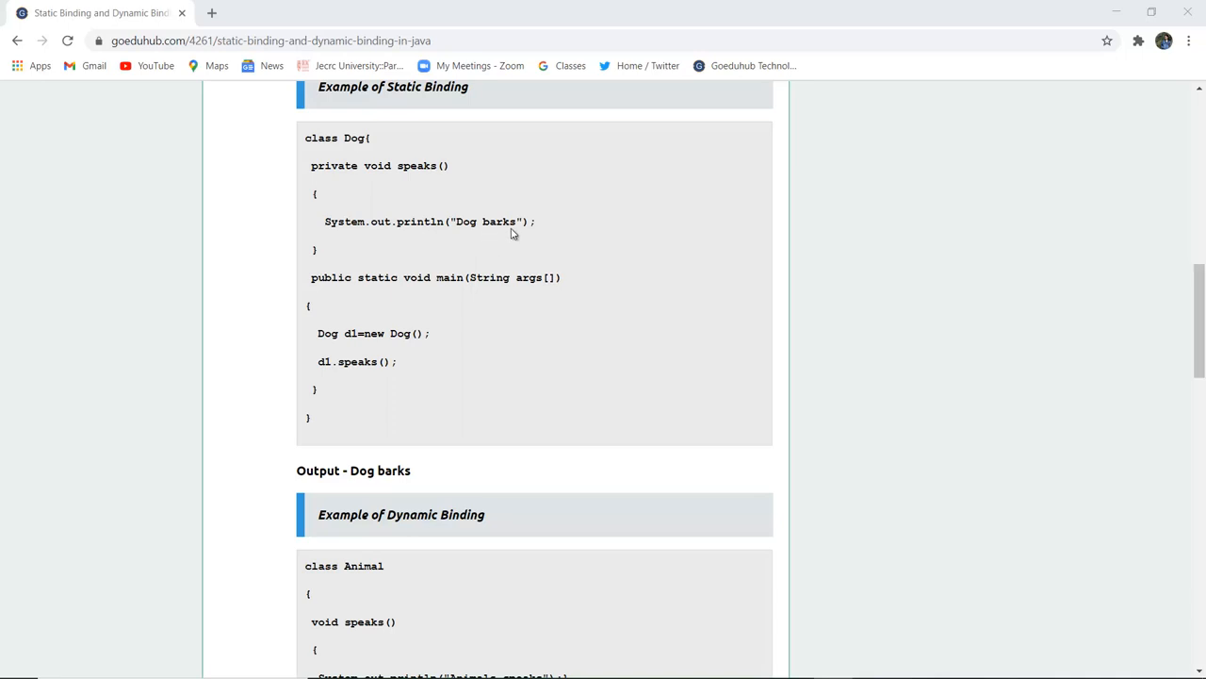
mouse_move(384, 300)
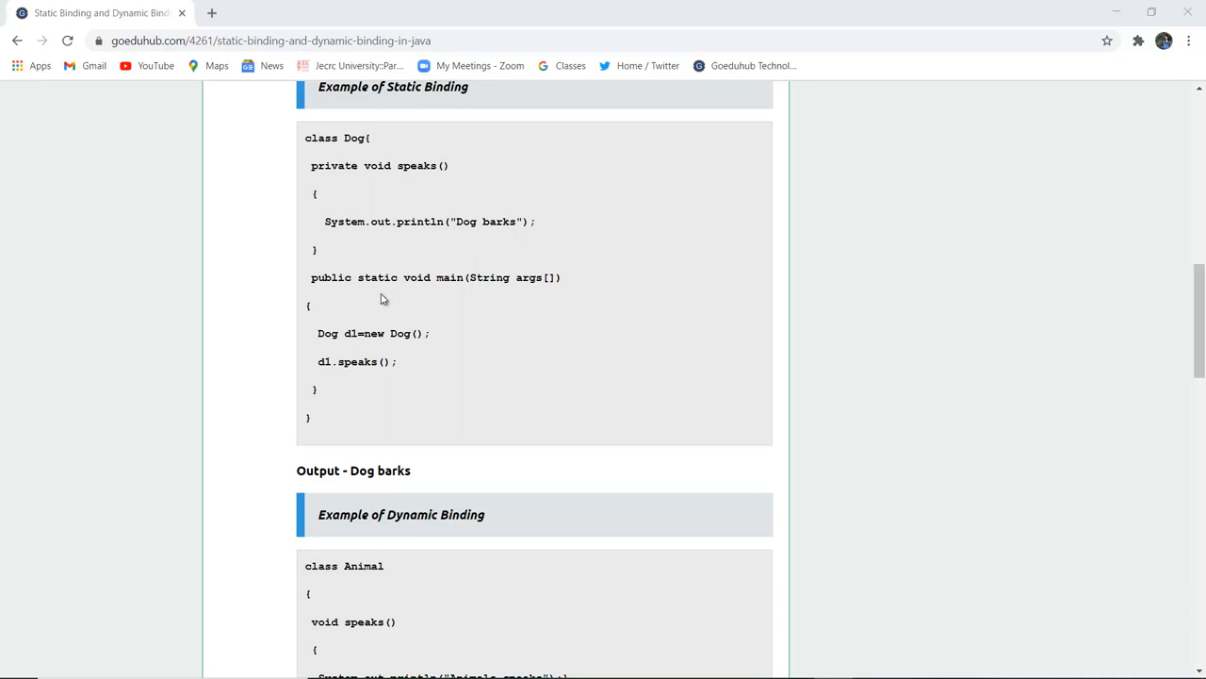
mouse_move(356, 332)
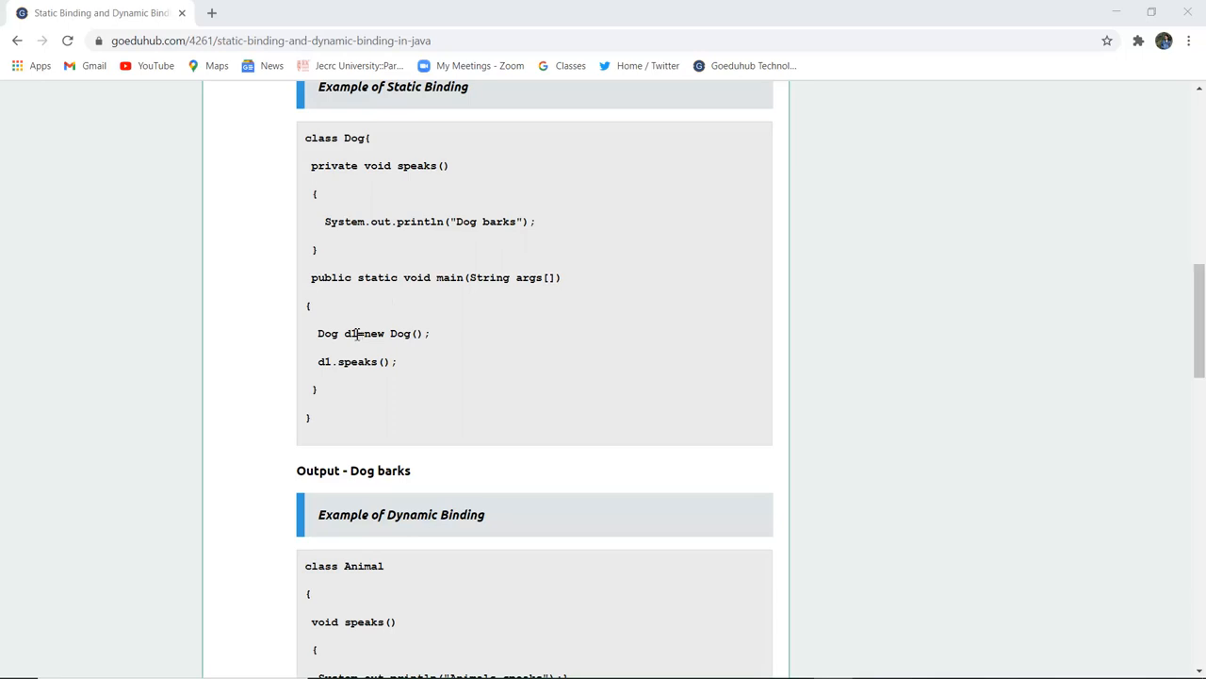
mouse_move(355, 384)
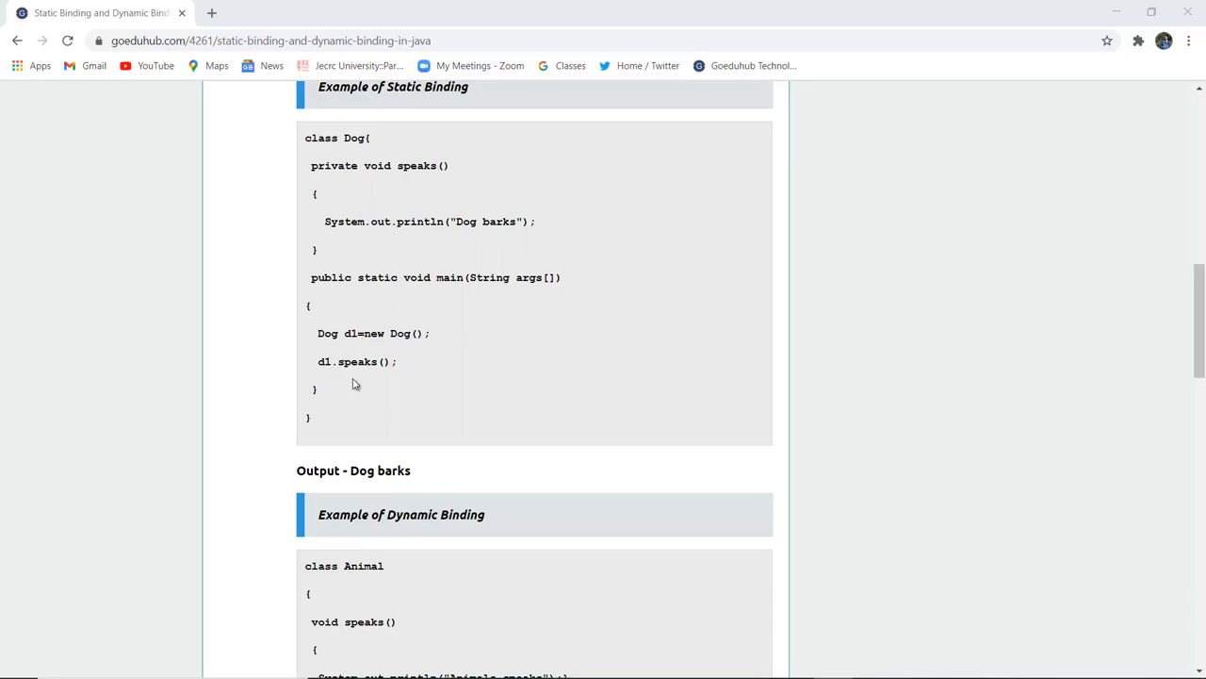
mouse_move(397, 375)
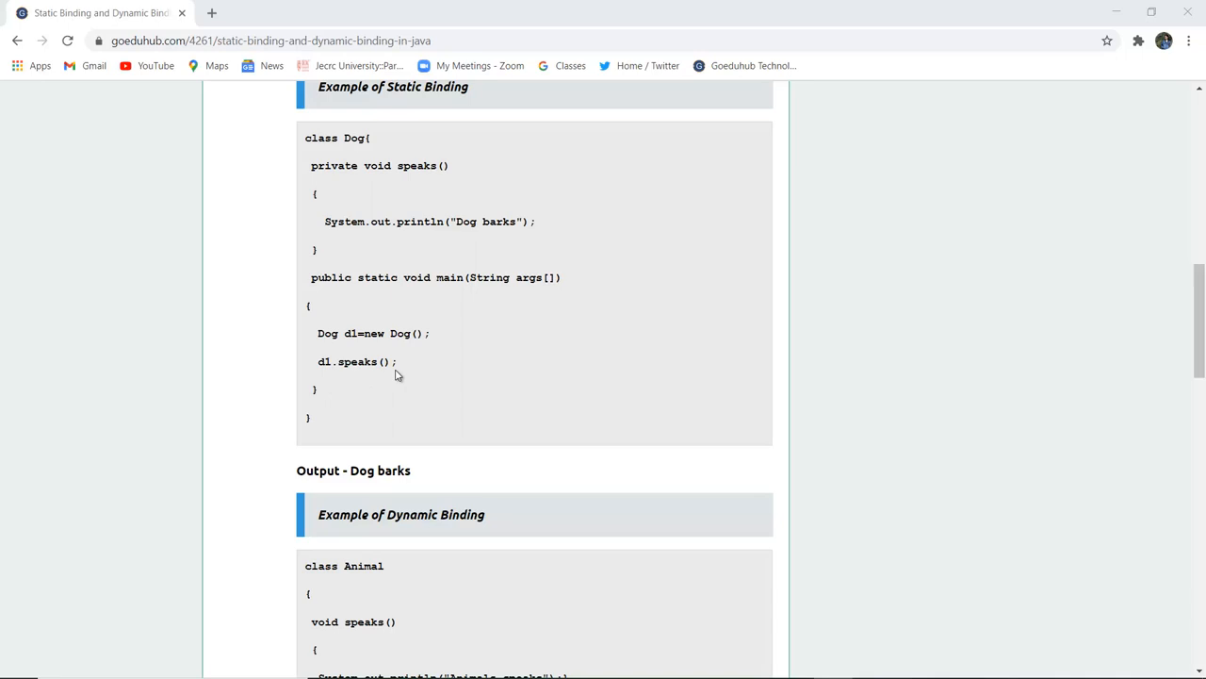
scroll(up, 3)
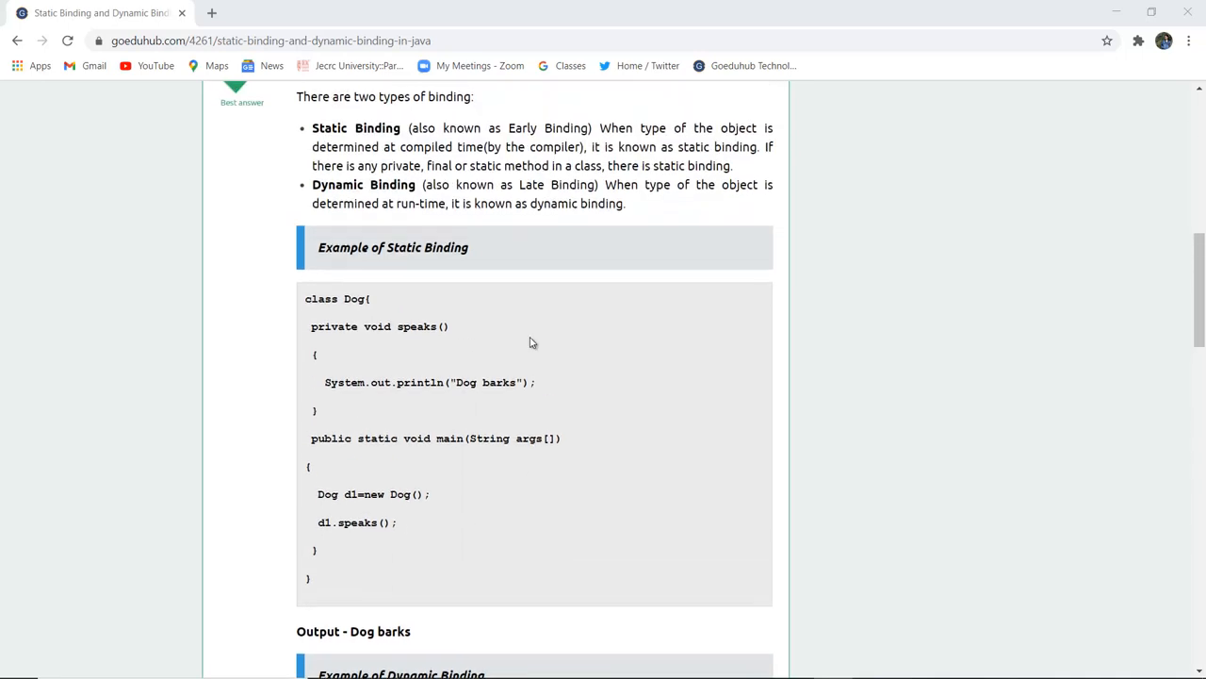
scroll(down, 3)
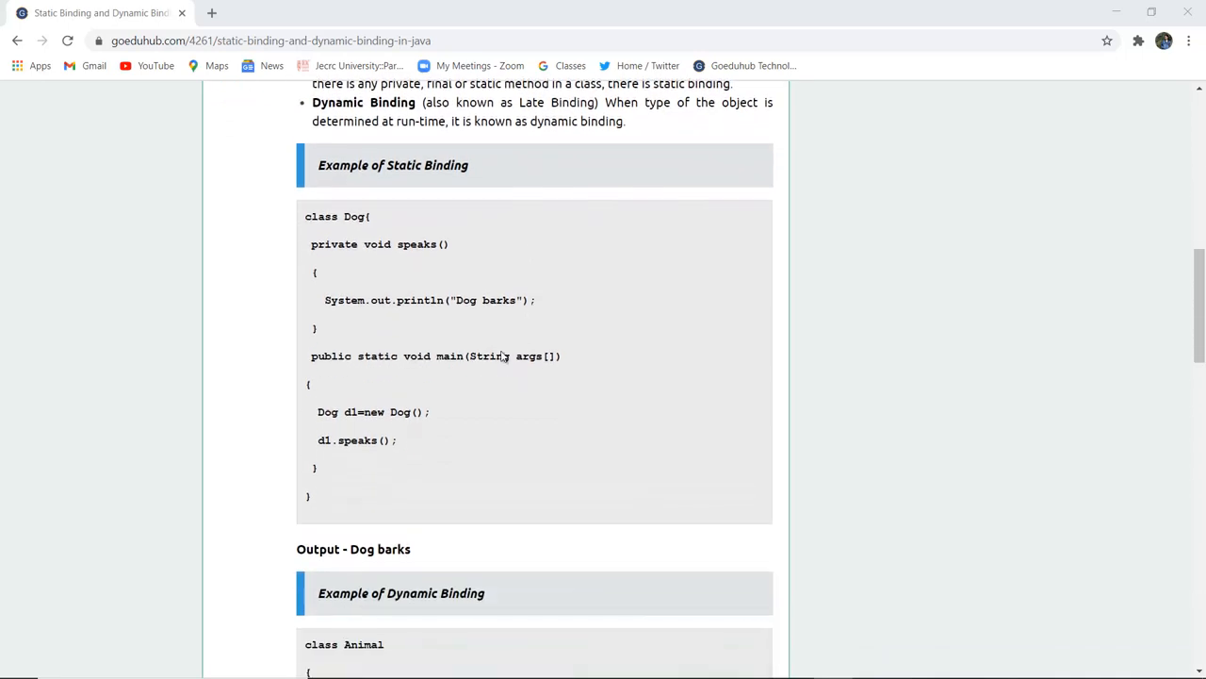
mouse_move(387, 405)
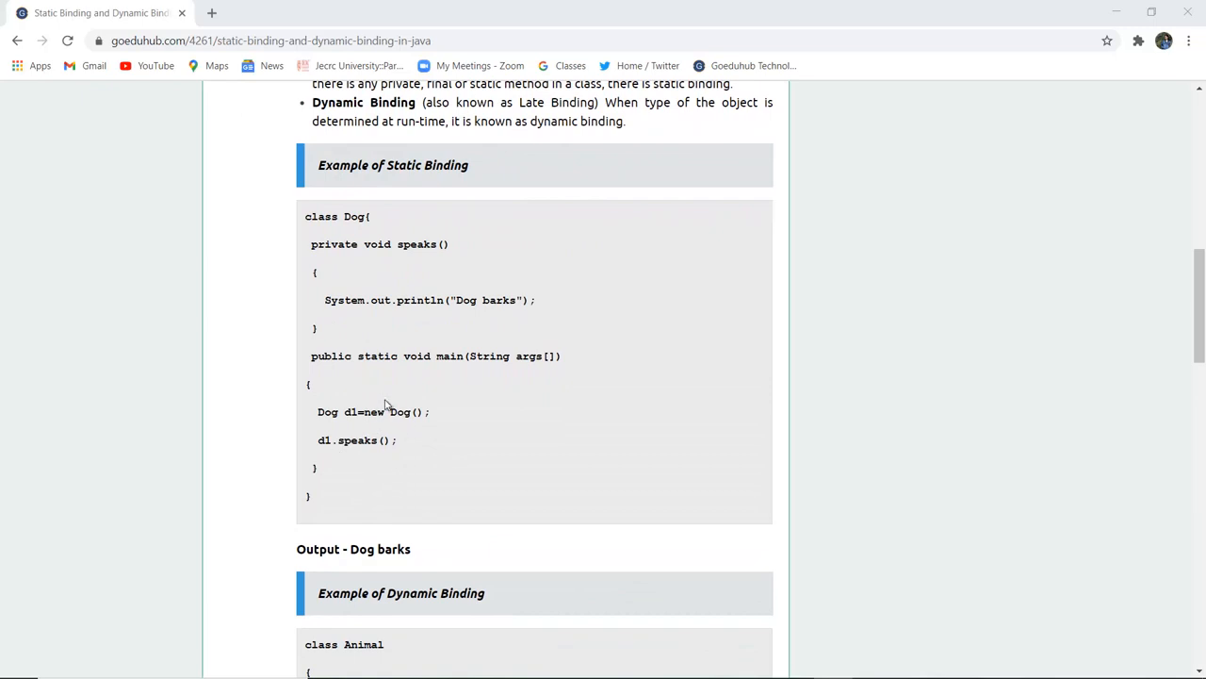
scroll(down, 3)
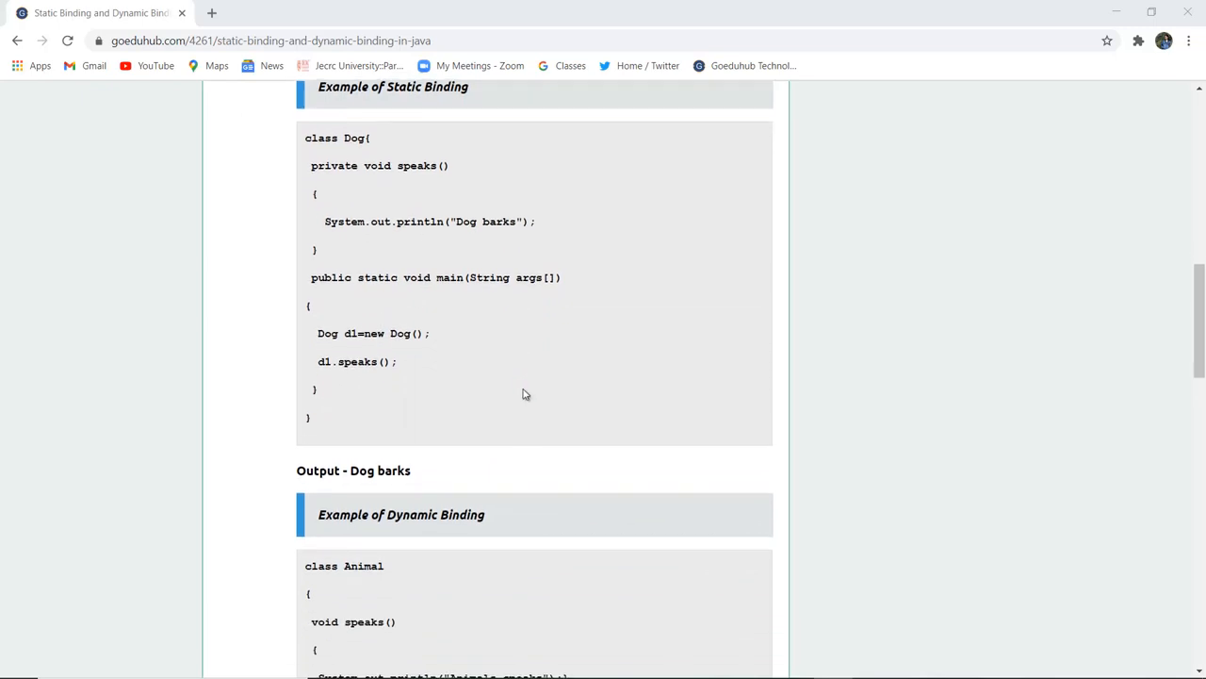
scroll(down, 3)
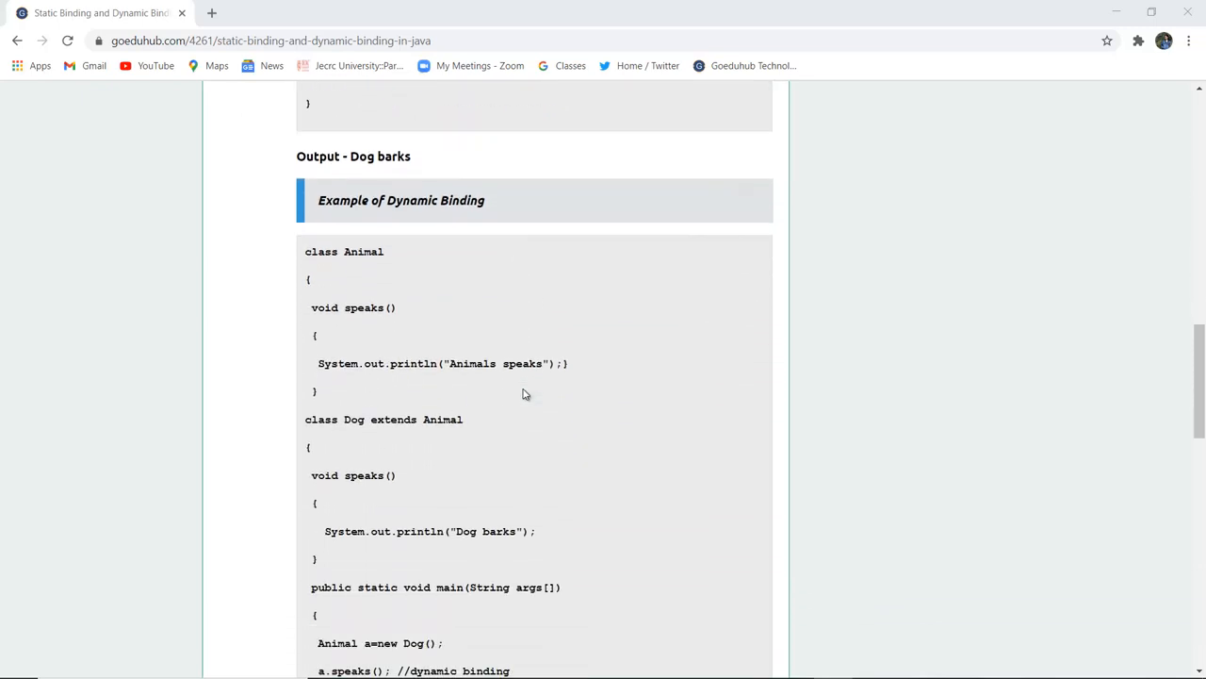
scroll(down, 3)
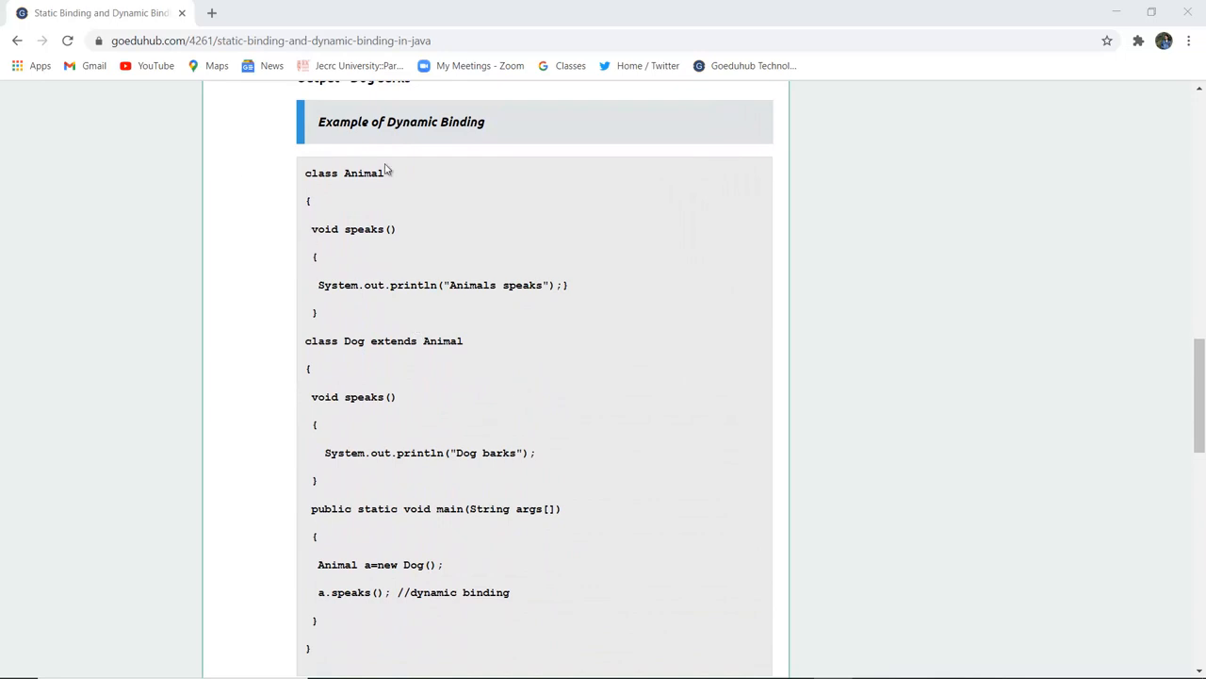
mouse_move(345, 233)
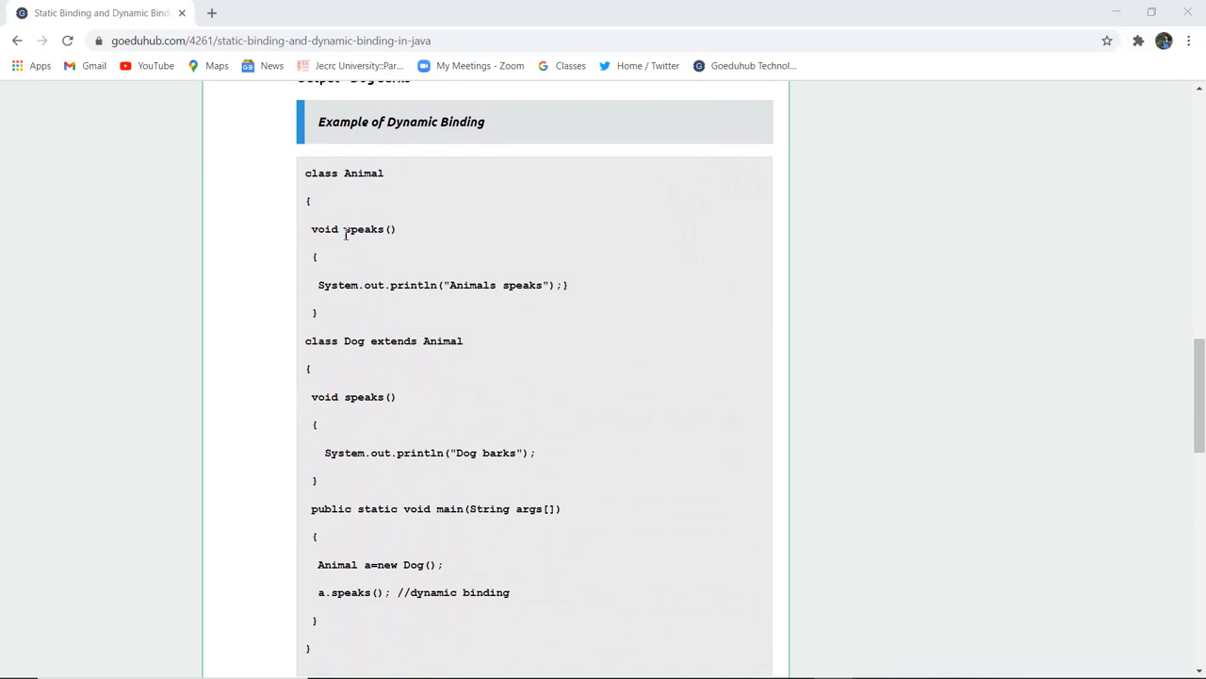
mouse_move(396, 319)
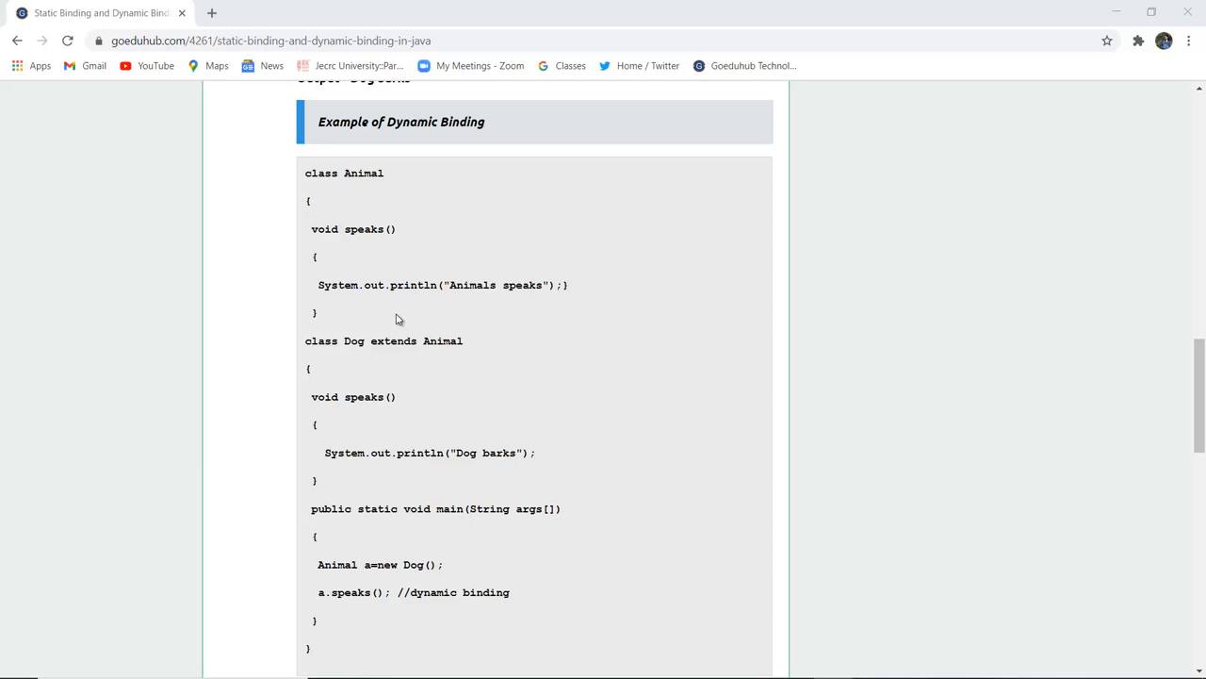
mouse_move(593, 328)
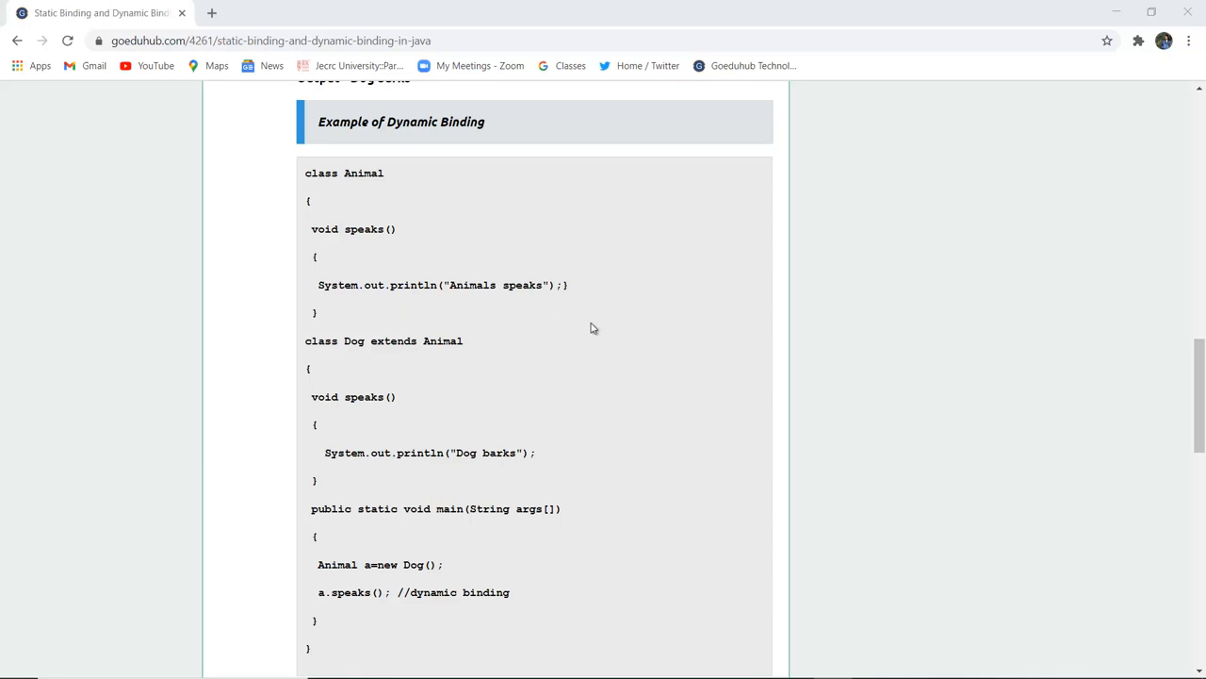
scroll(down, 3)
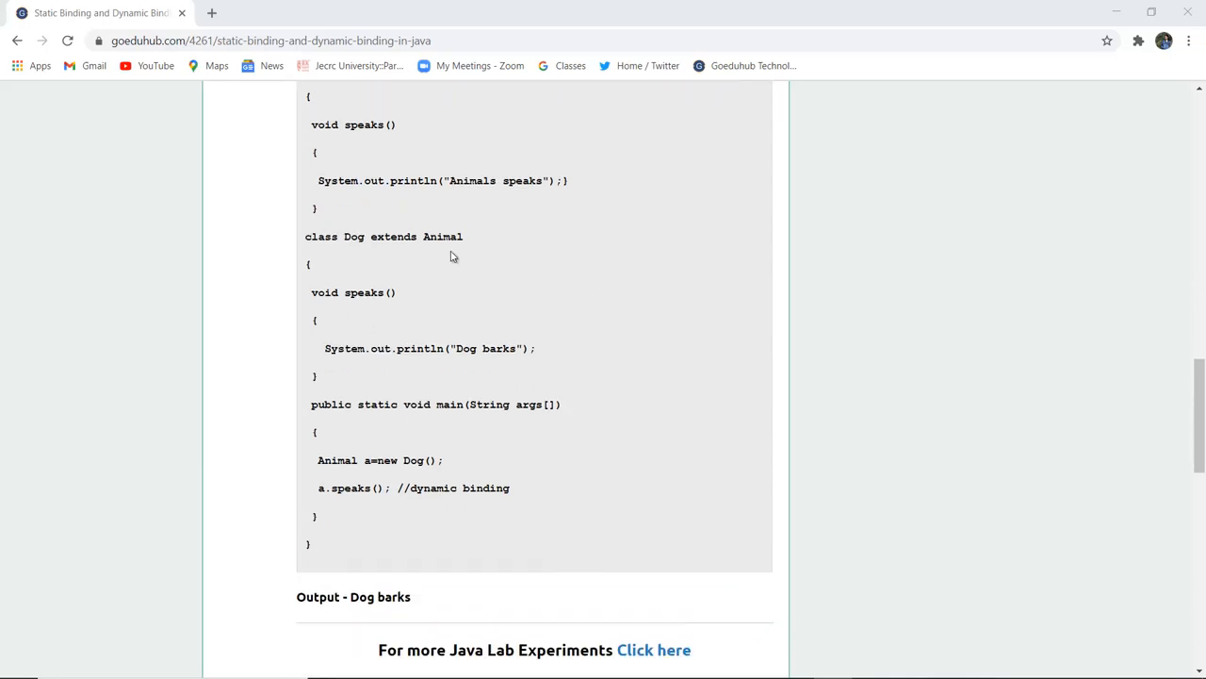
mouse_move(474, 254)
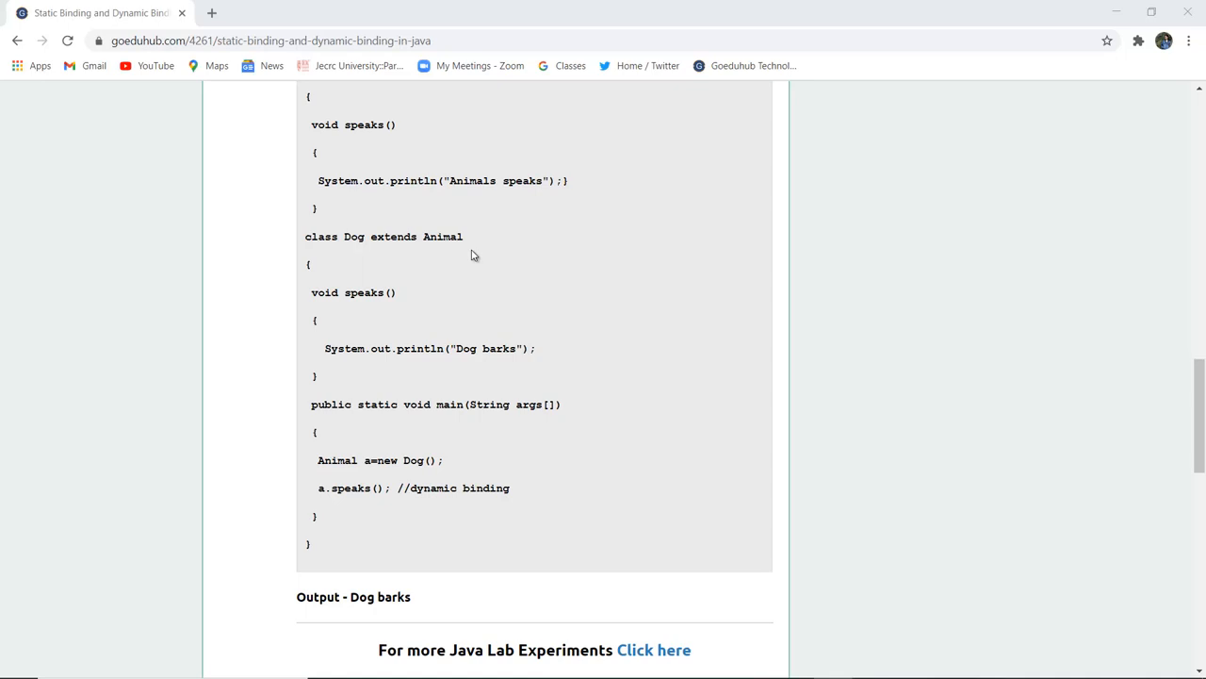
mouse_move(344, 330)
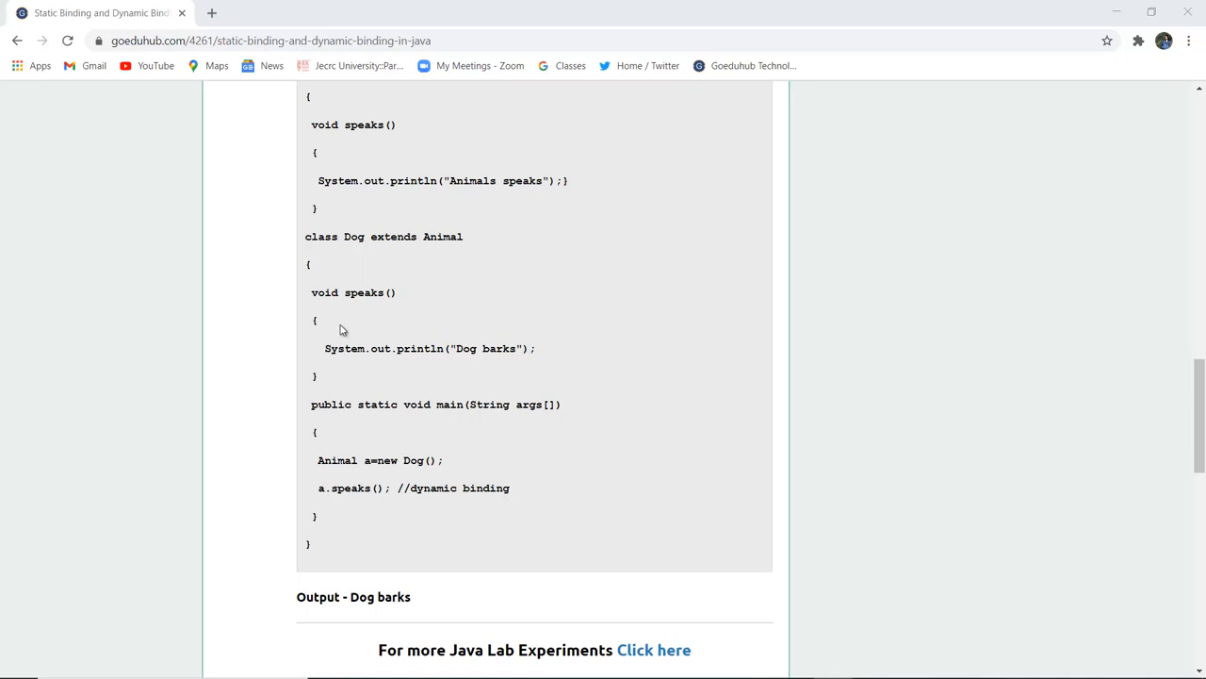
mouse_move(405, 321)
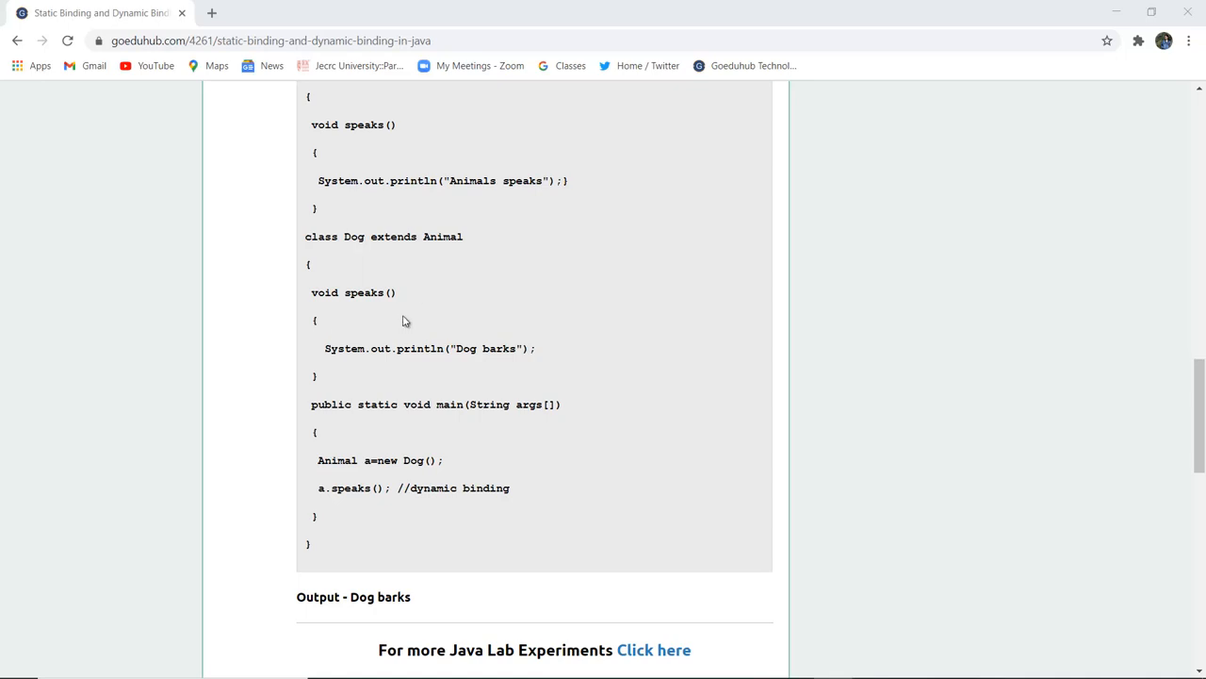
mouse_move(574, 402)
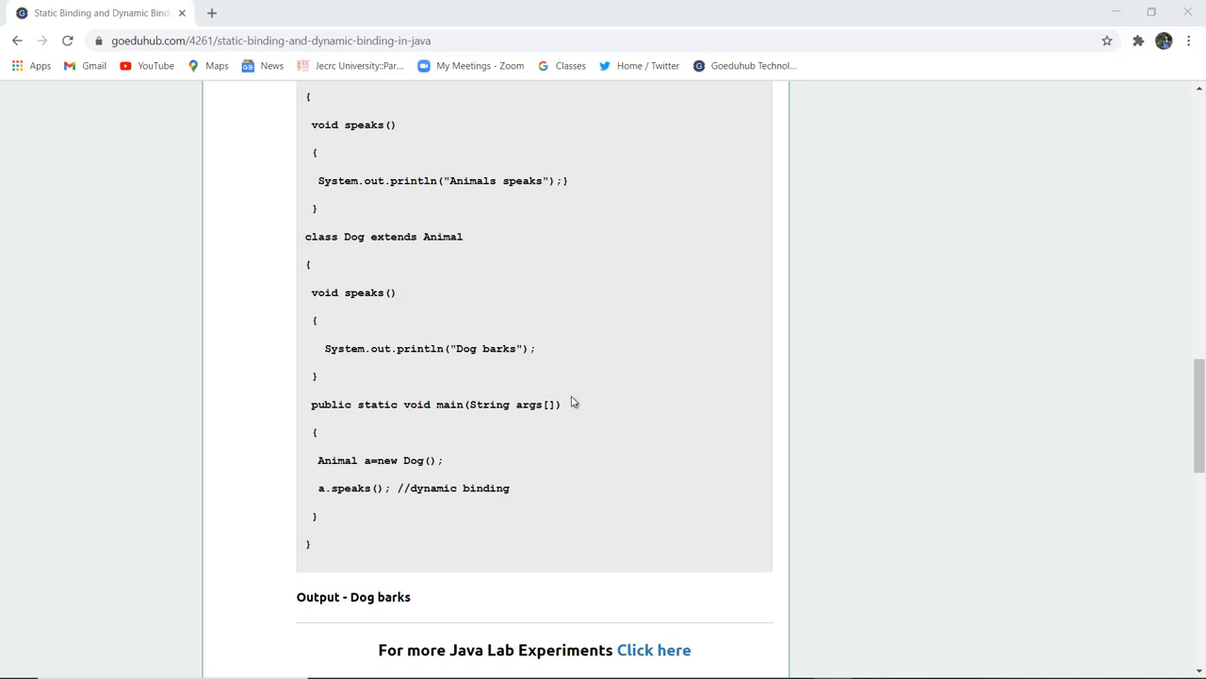
mouse_move(333, 485)
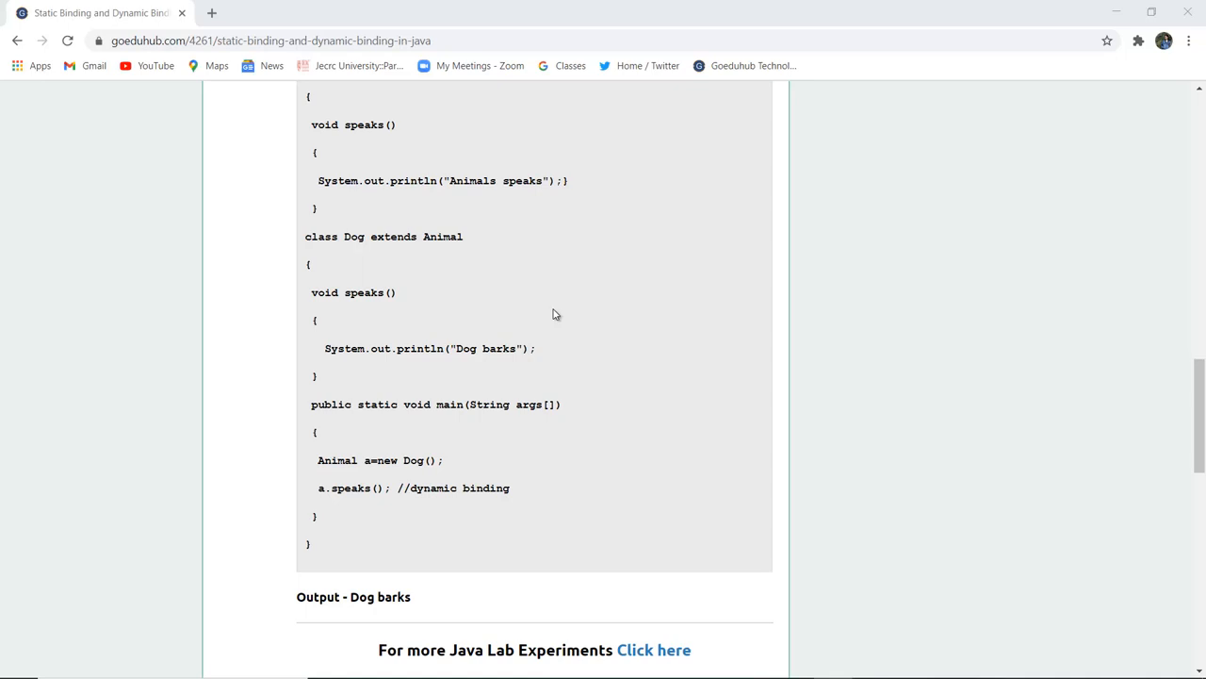
mouse_move(417, 507)
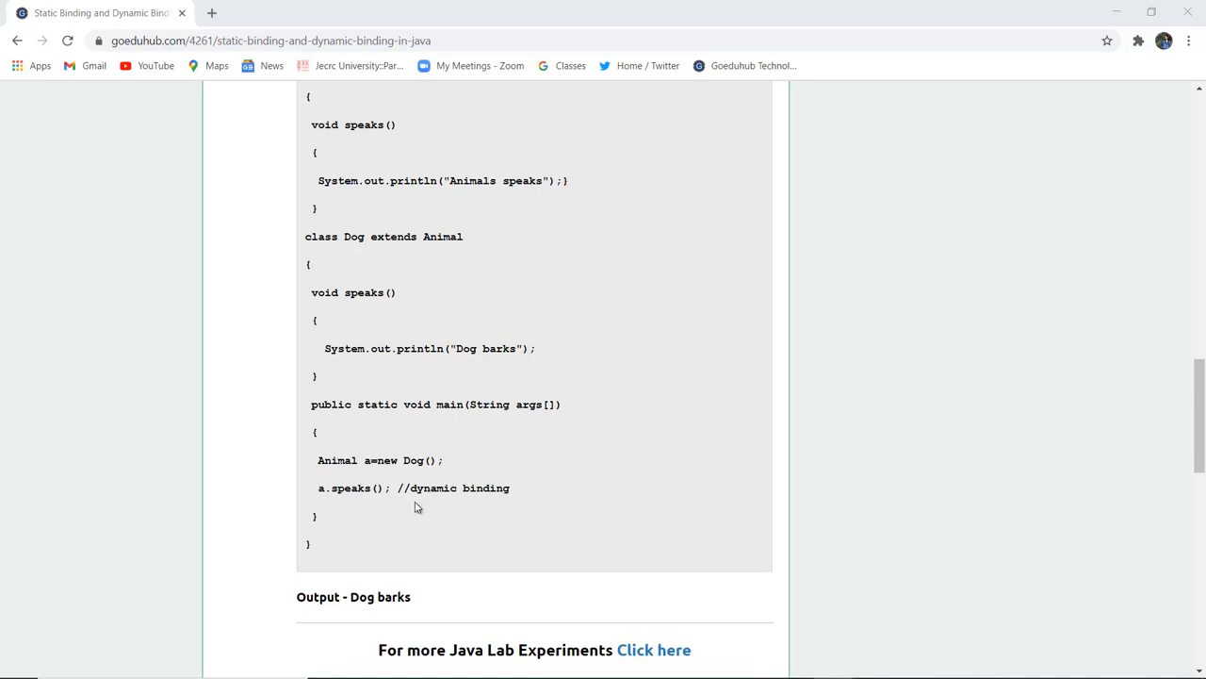
mouse_move(549, 527)
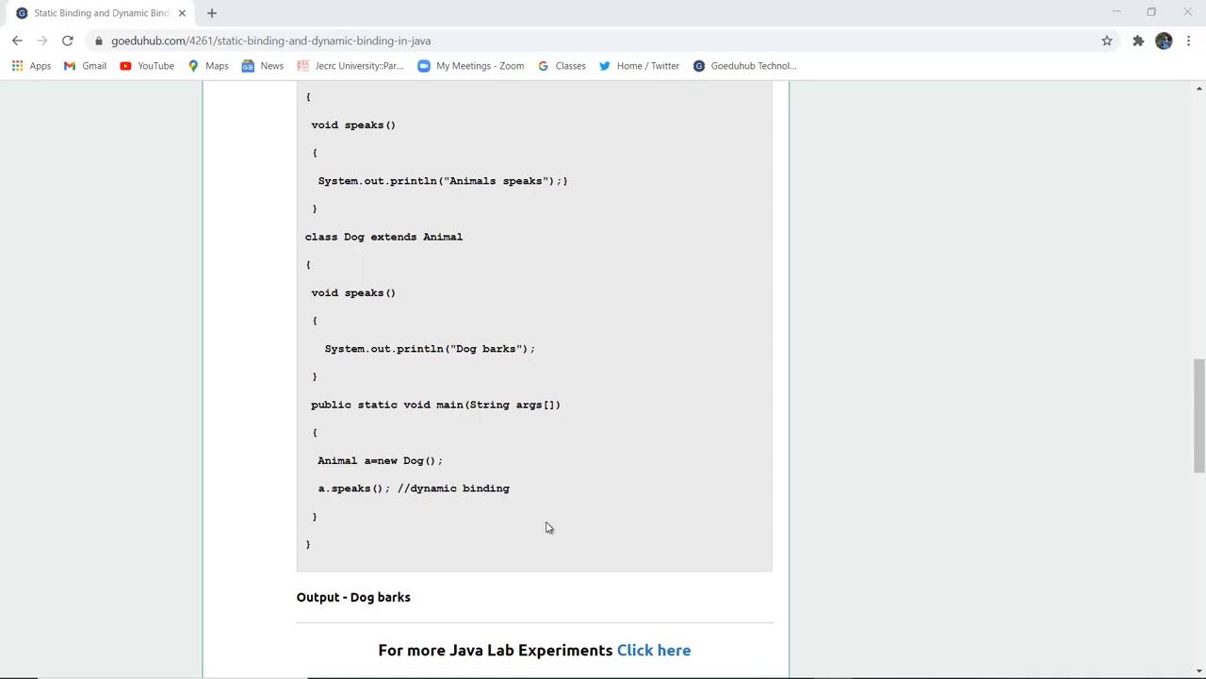
scroll(up, 3)
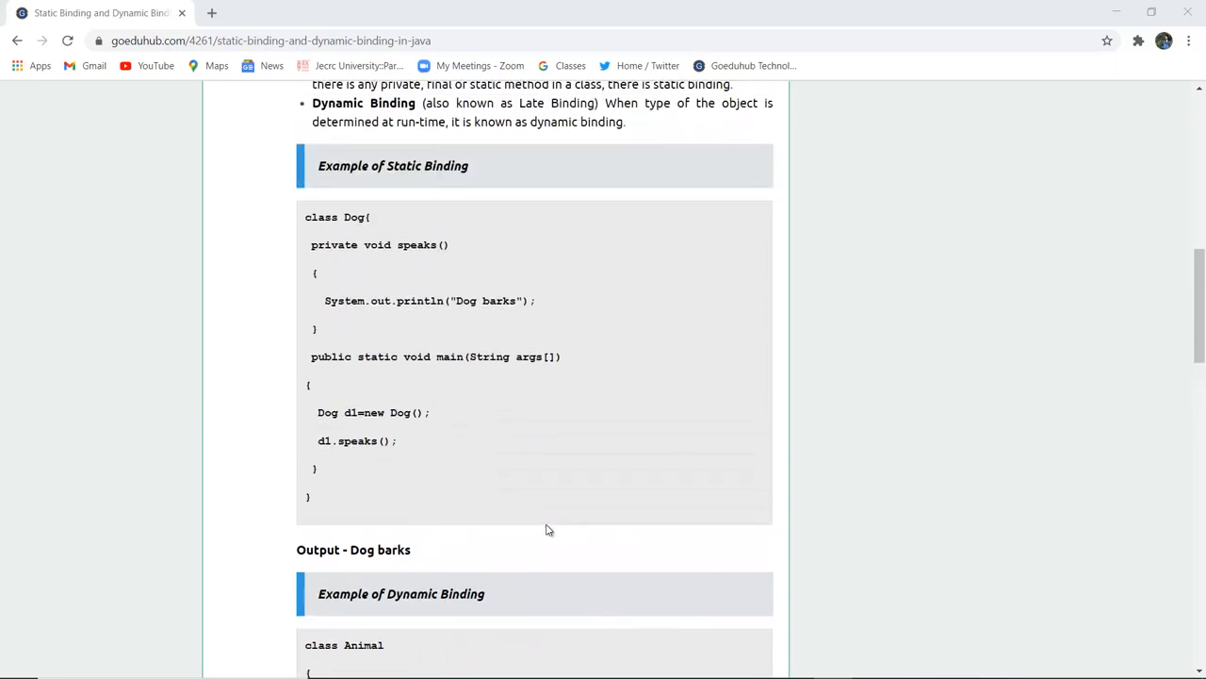
scroll(up, 3)
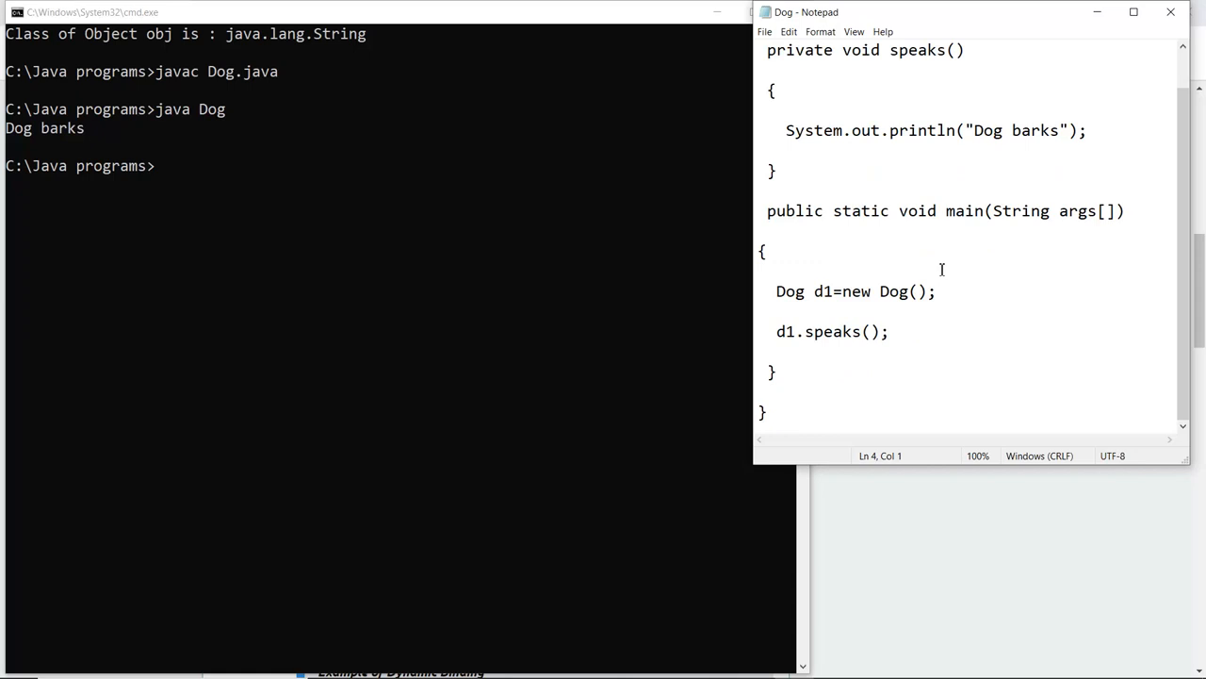
scroll(up, 3)
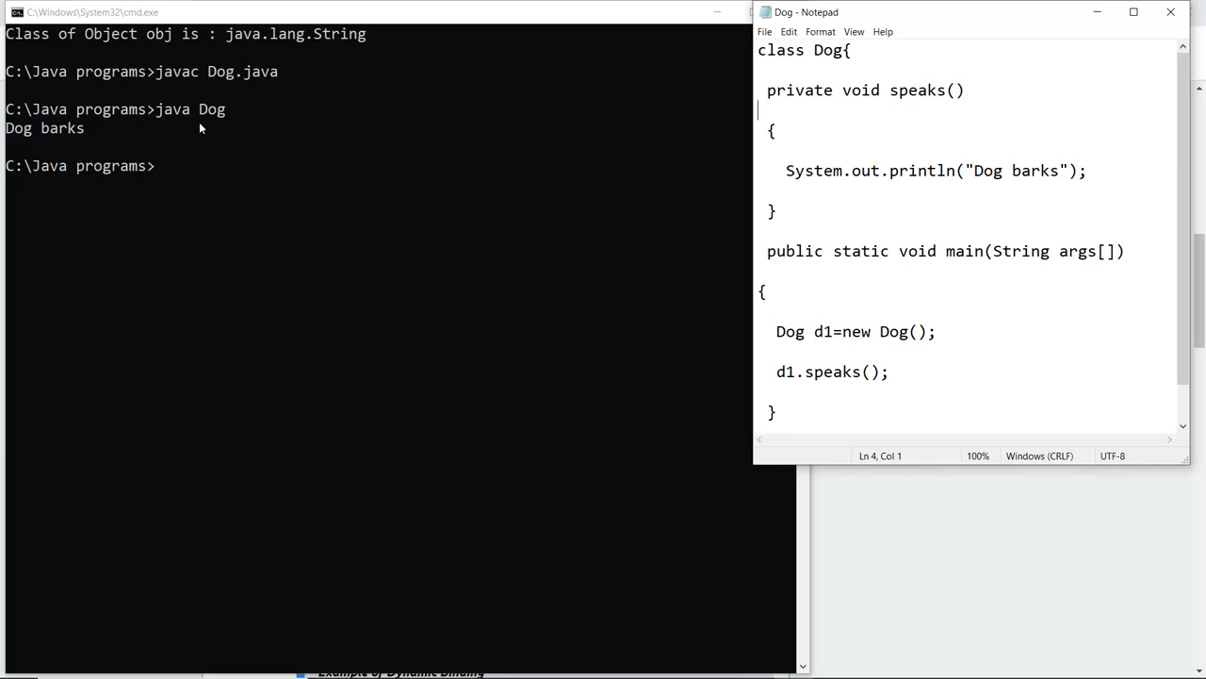
mouse_move(217, 132)
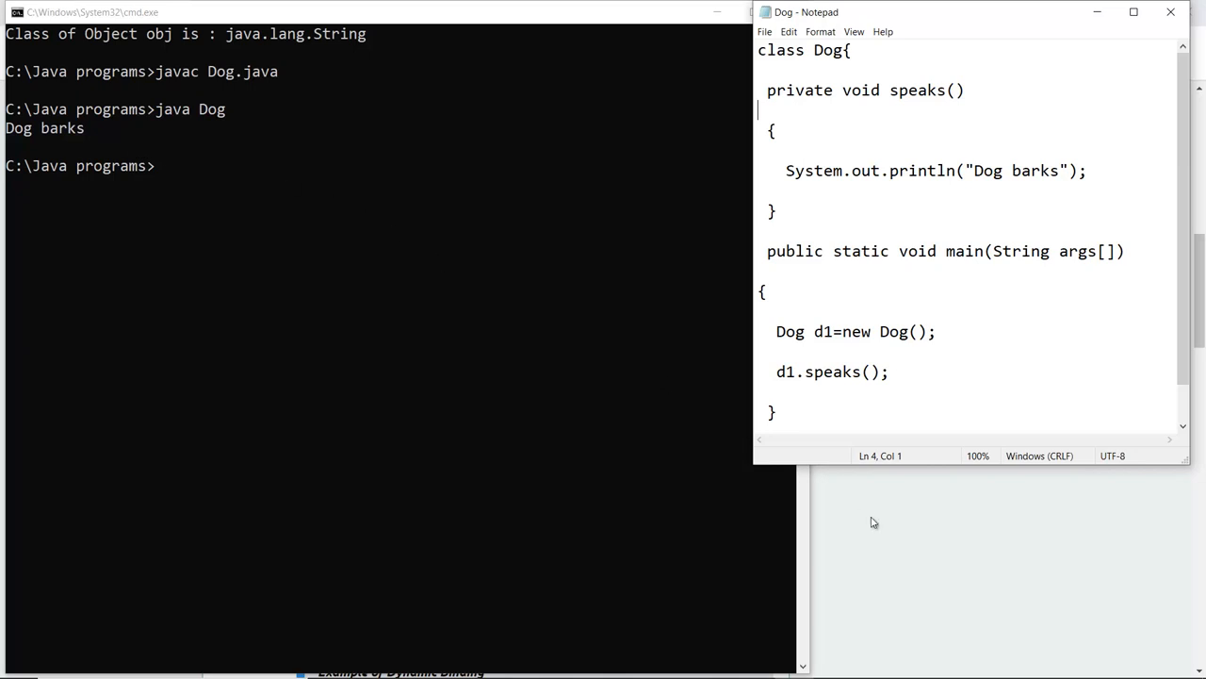
mouse_move(909, 536)
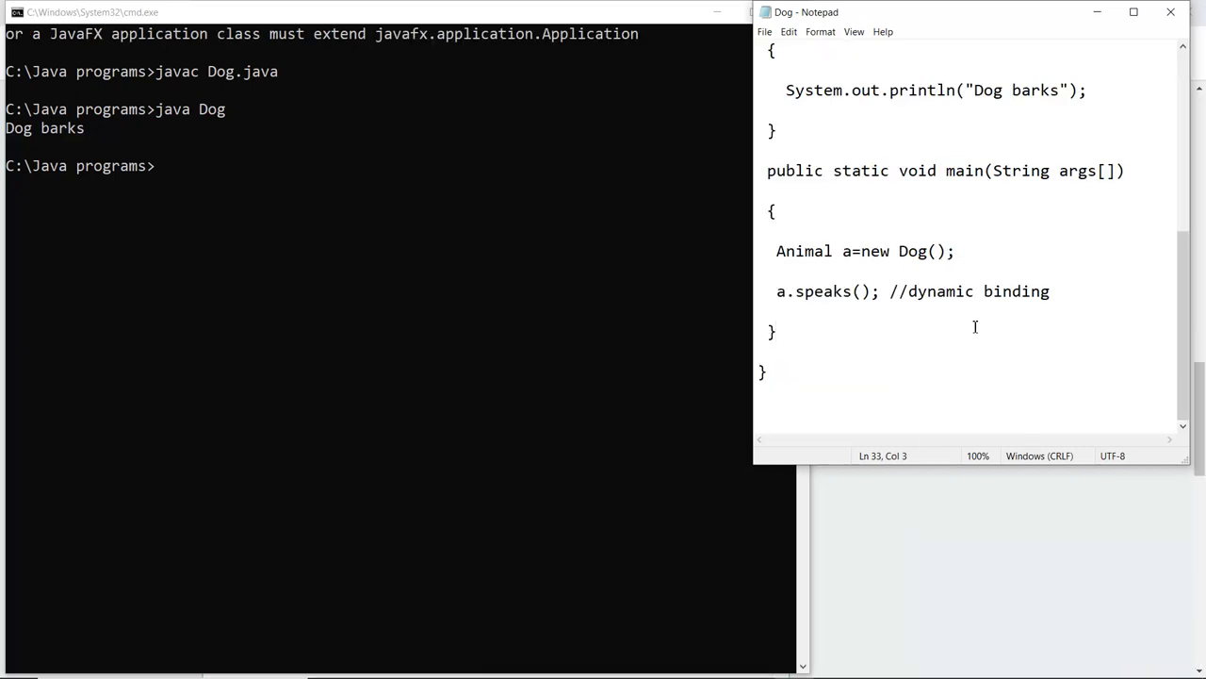
scroll(up, 3)
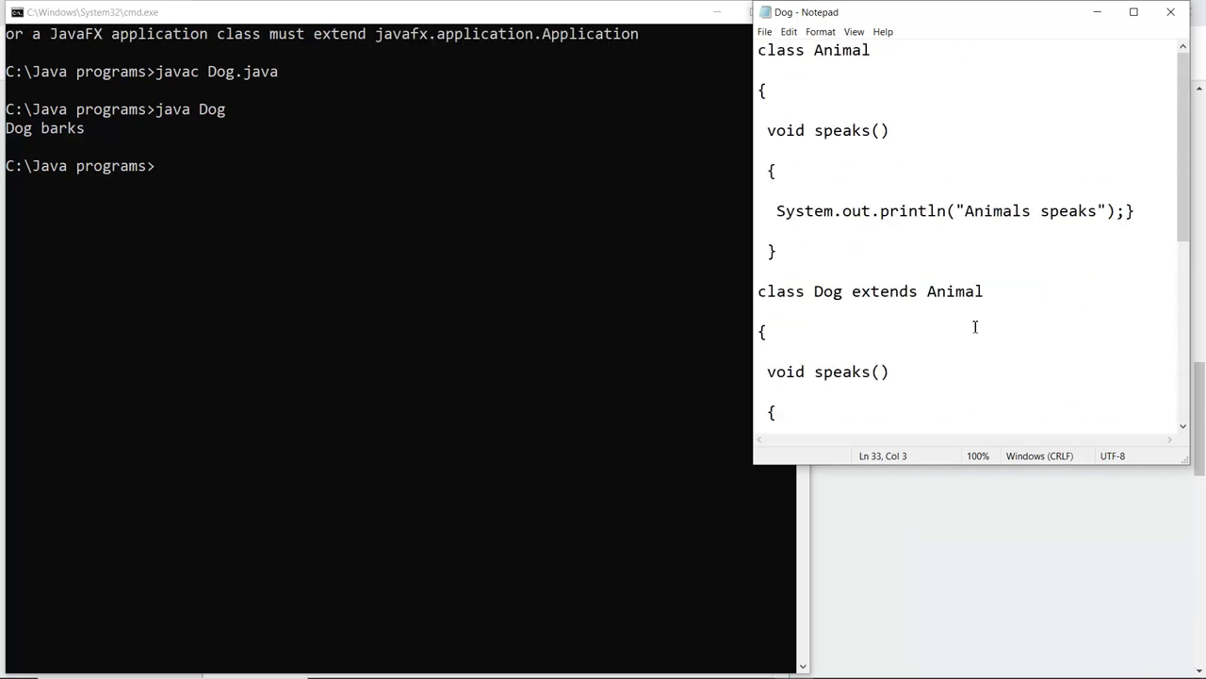
scroll(down, 3)
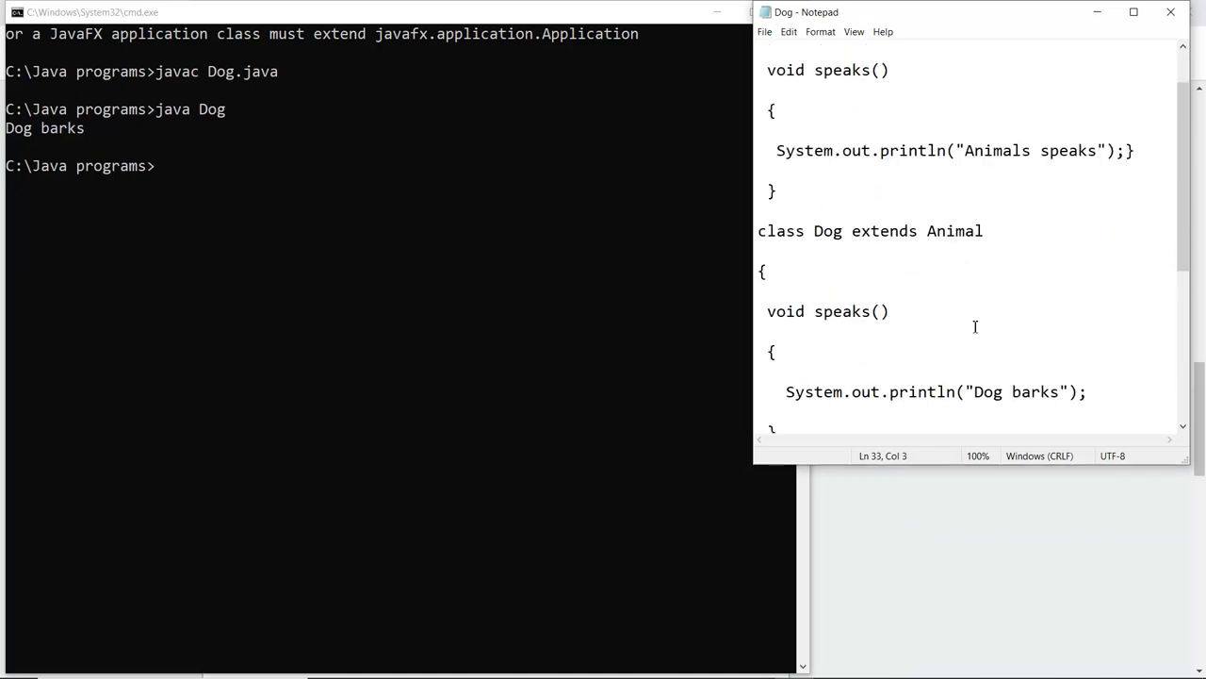
scroll(down, 3)
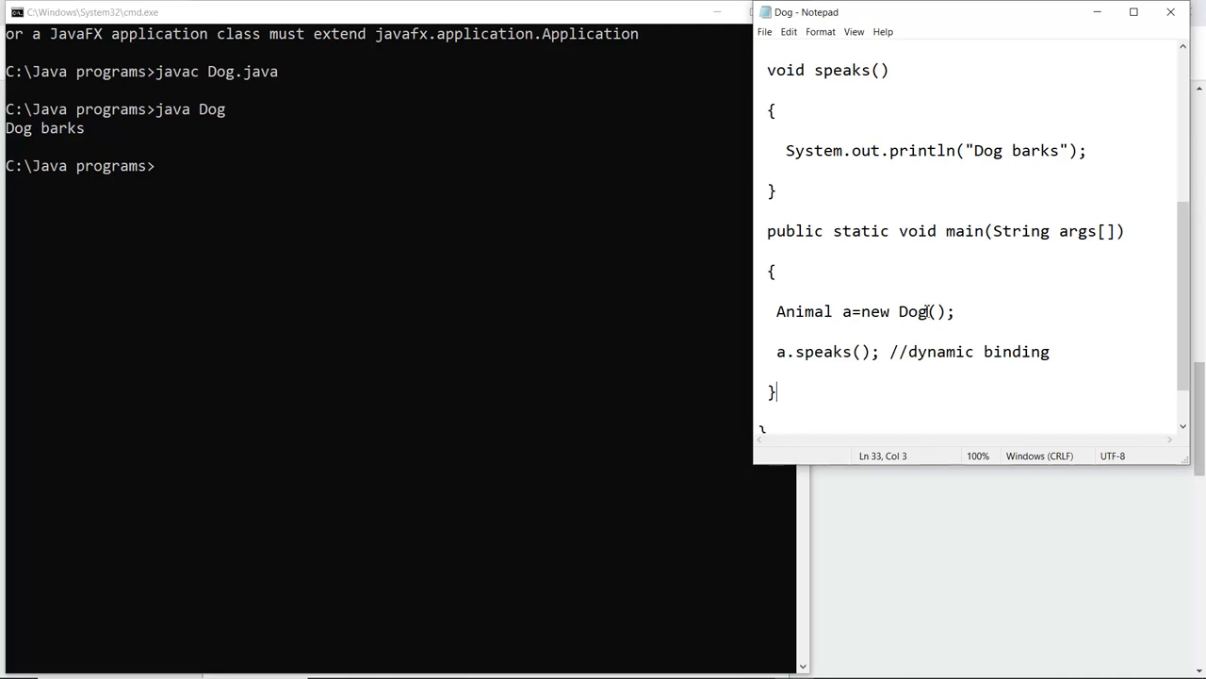
mouse_move(14, 164)
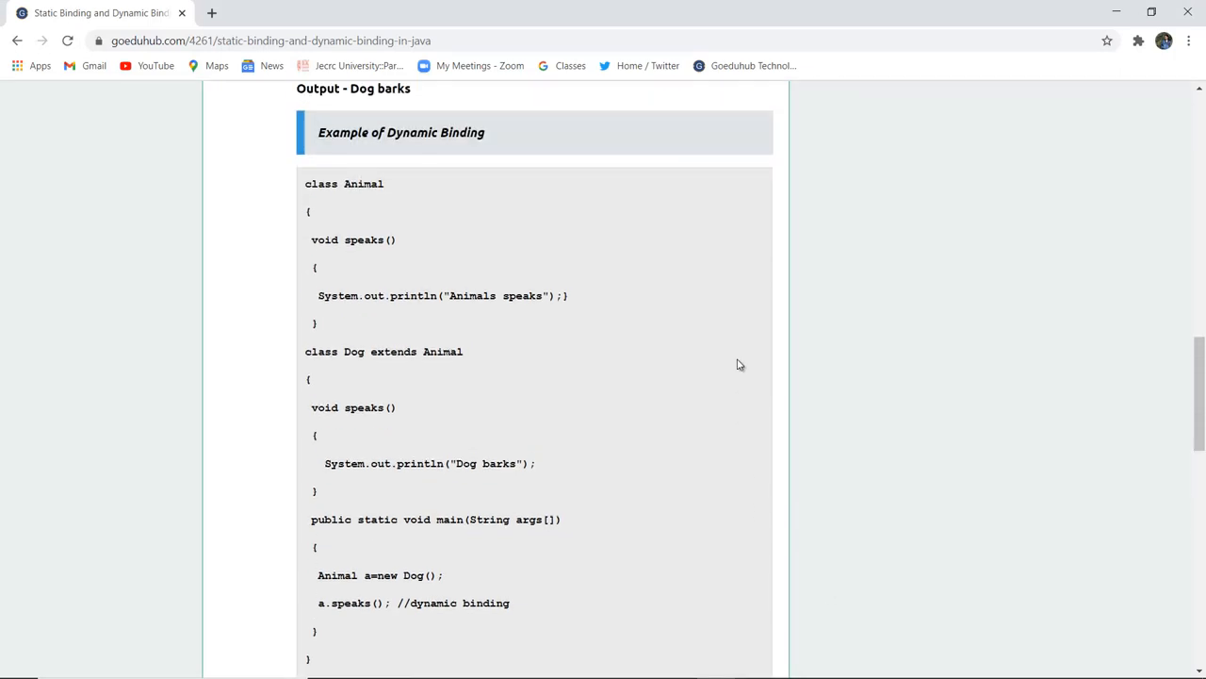
scroll(up, 3)
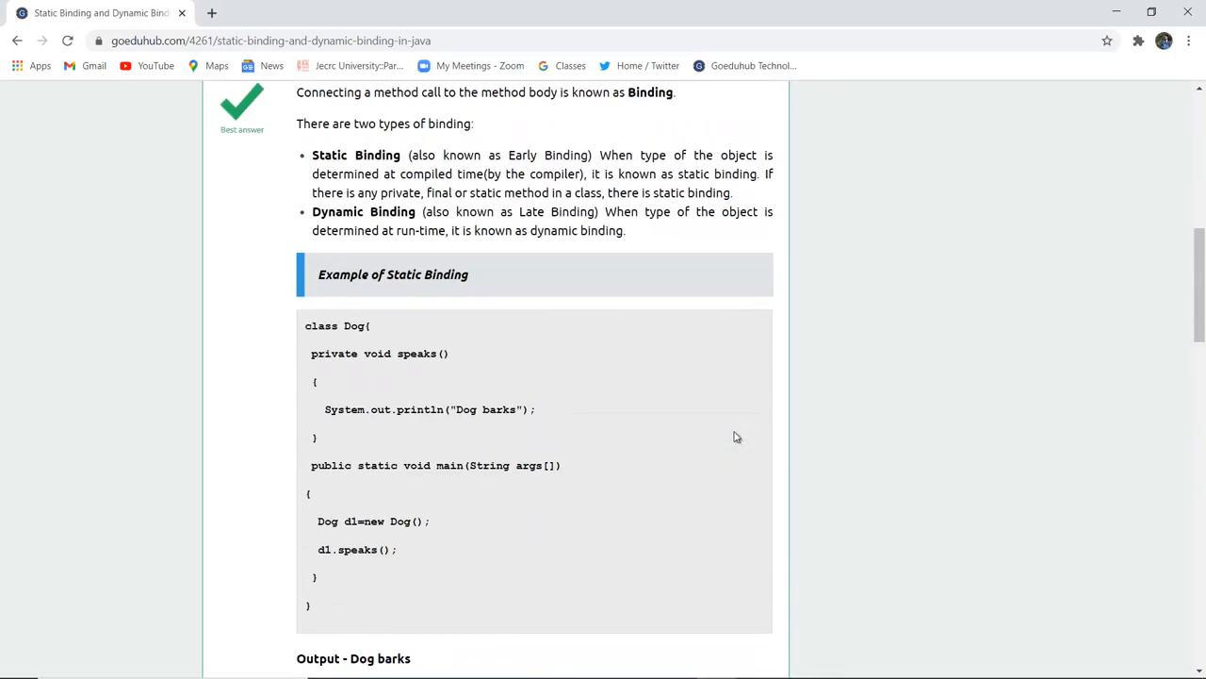
scroll(up, 3)
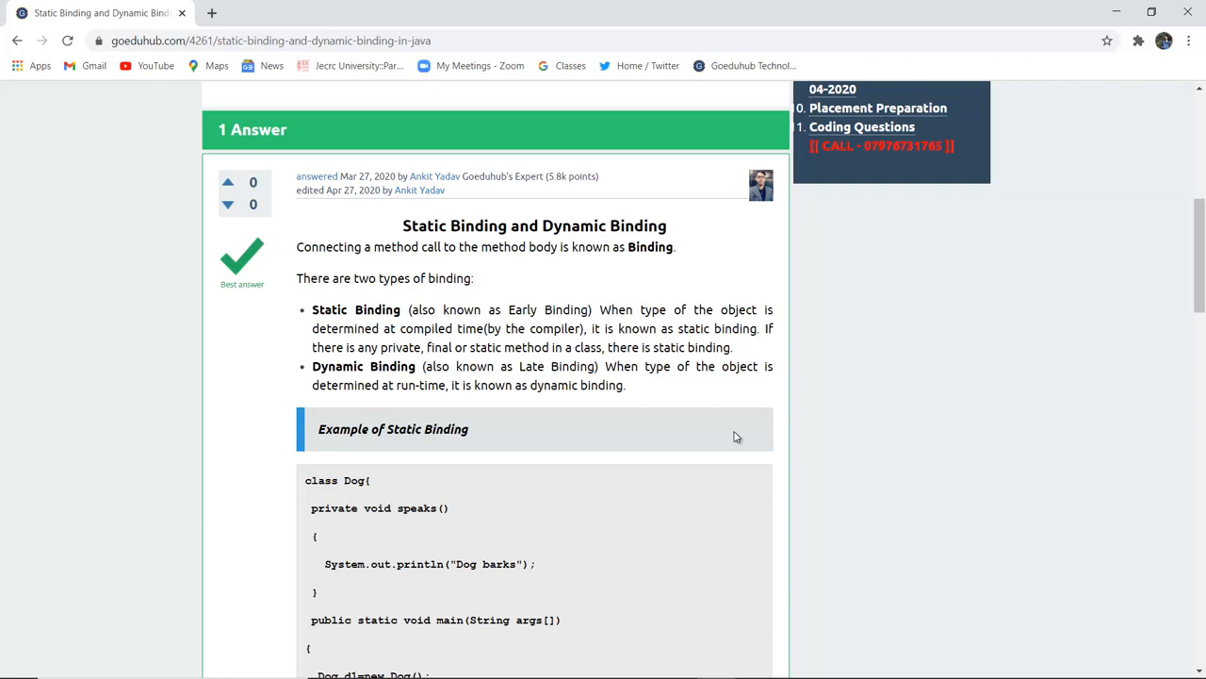